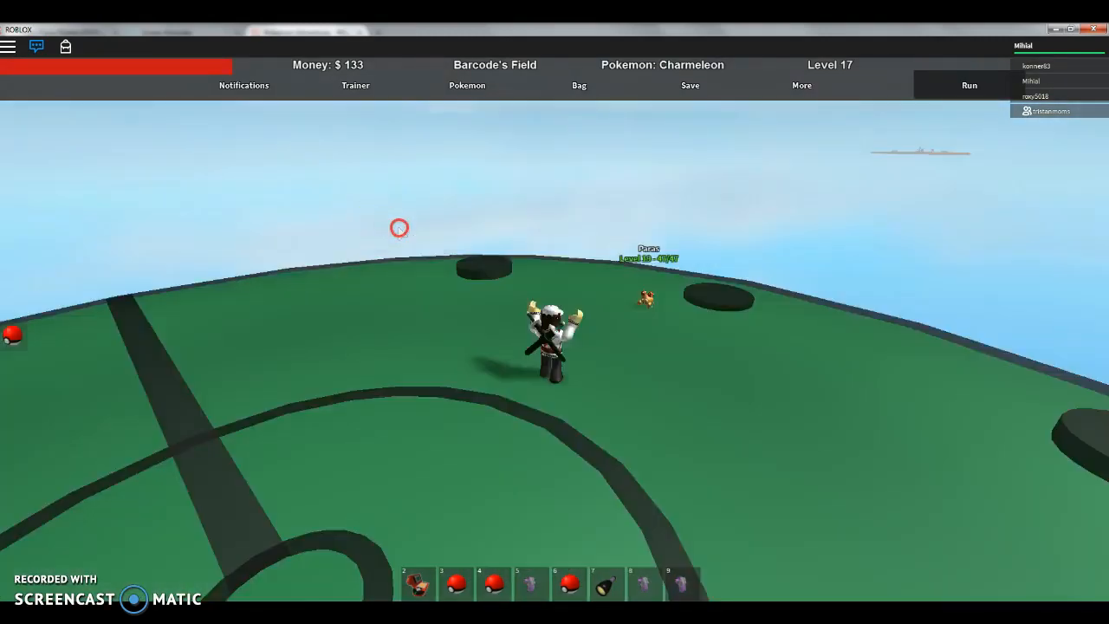
Step: Make Zubat the lead Pokémon instead of Charmeleon and hit the wild Paras with Wing Attack
left_click(467, 85)
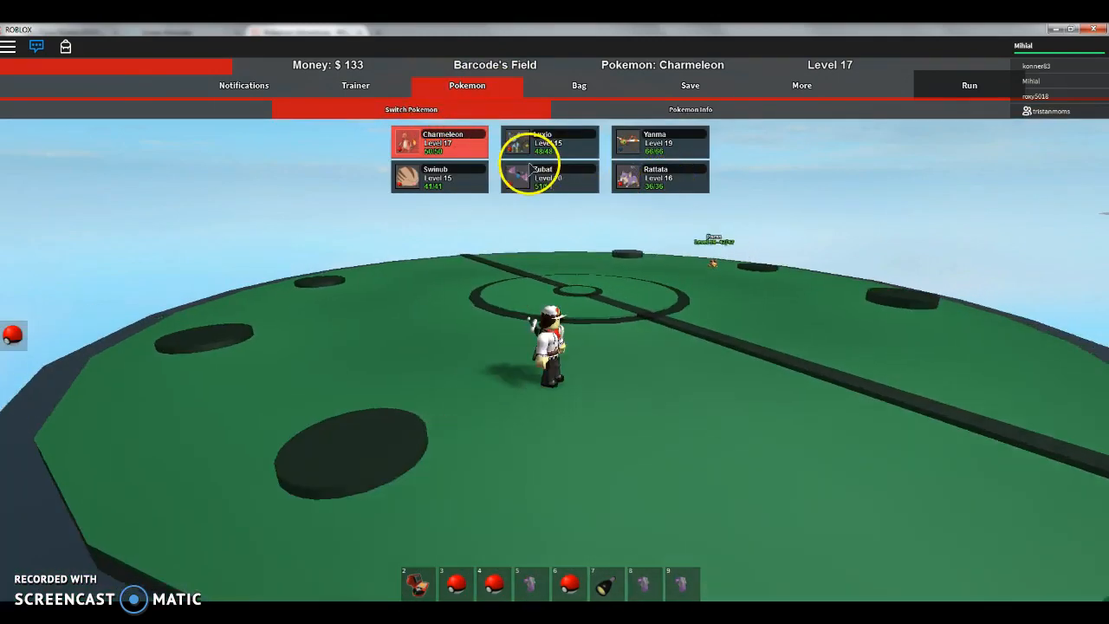
left_click(549, 176)
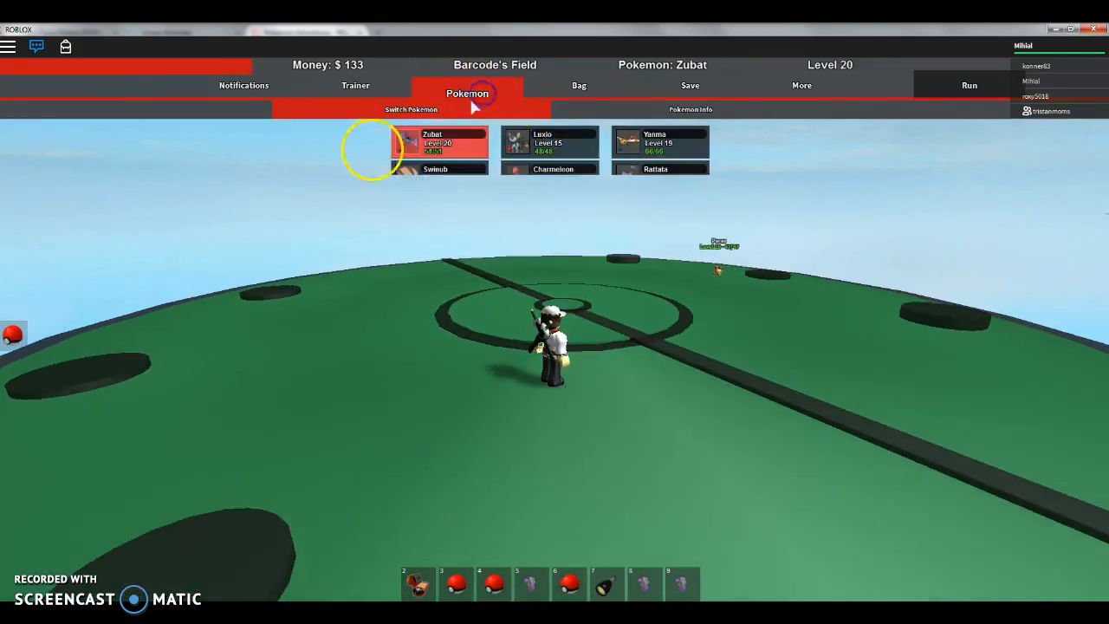
left_click(438, 143)
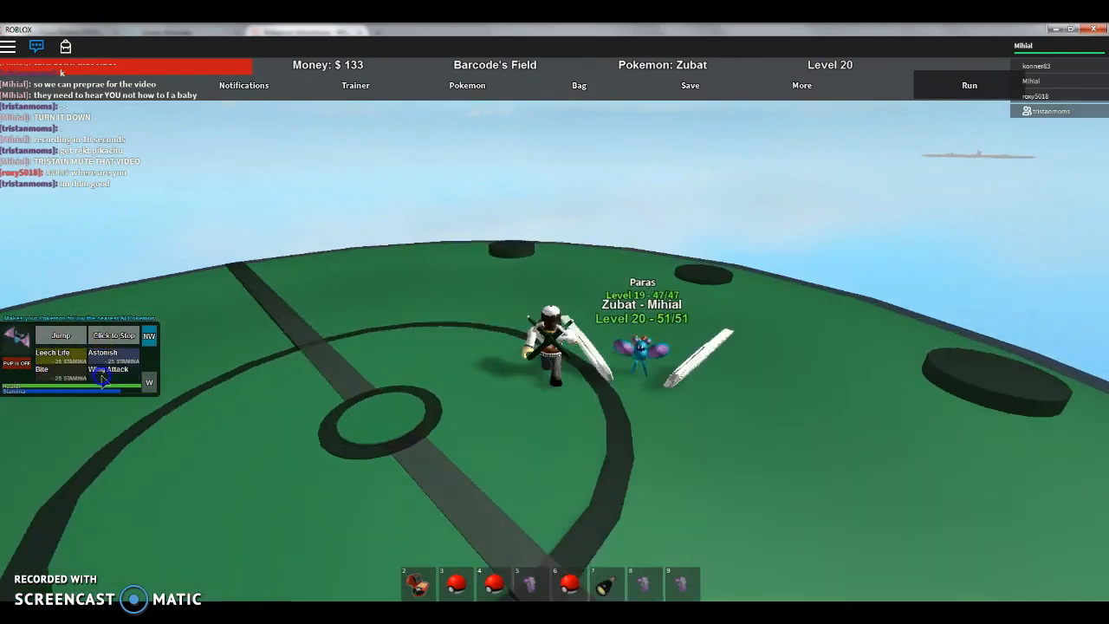
left_click(107, 369)
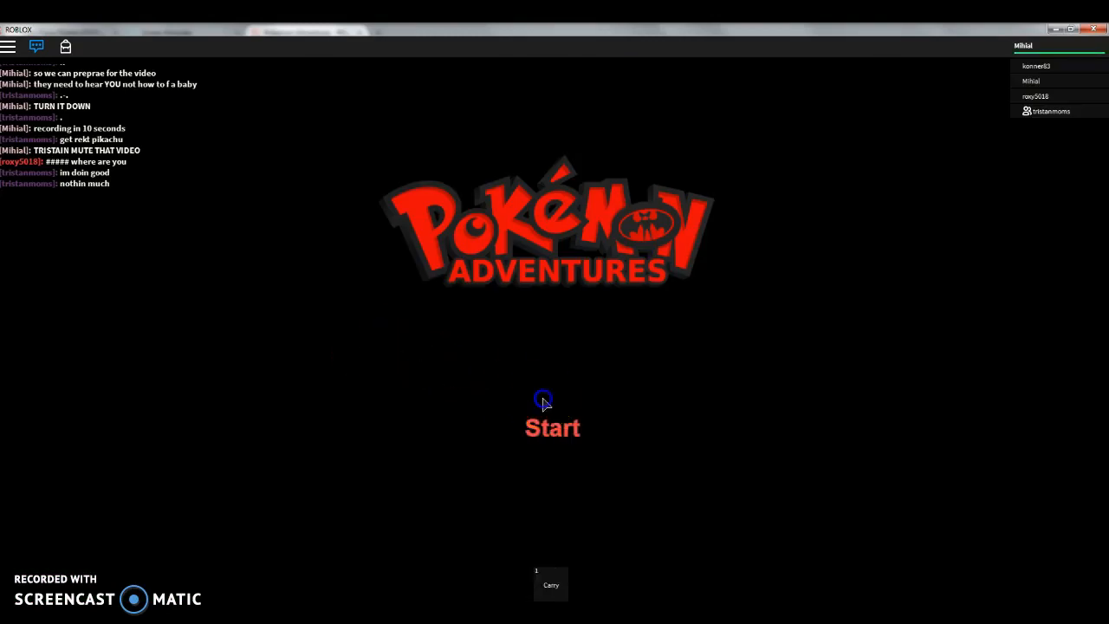
Step: Start the game and confirm the Unstuck option to be sent to the nearest Pokémon Center
left_click(552, 427)
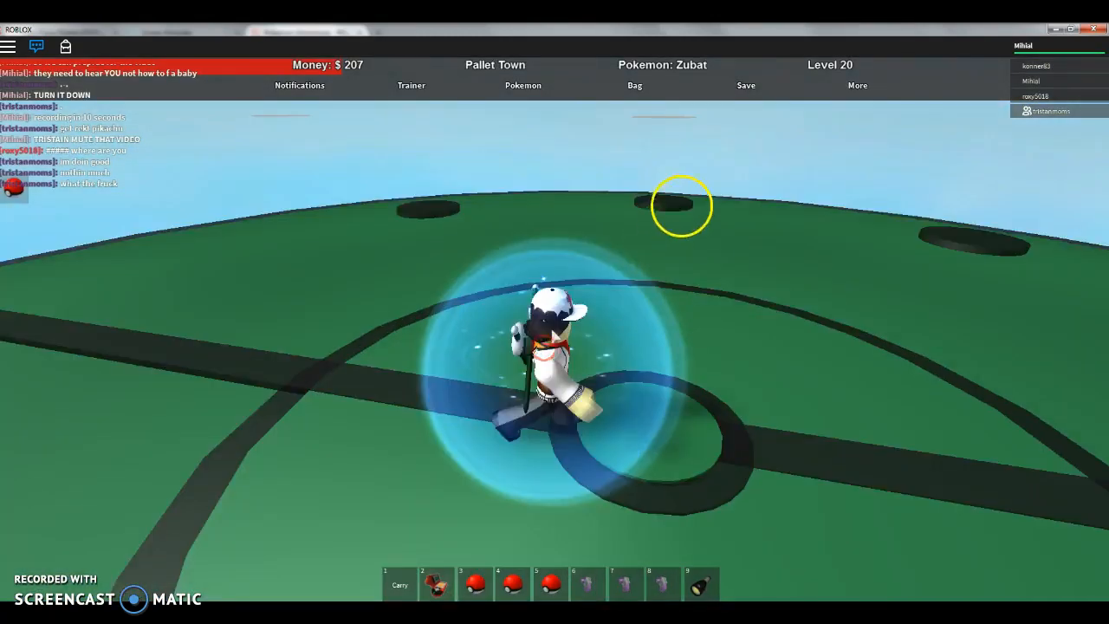
left_click(857, 85)
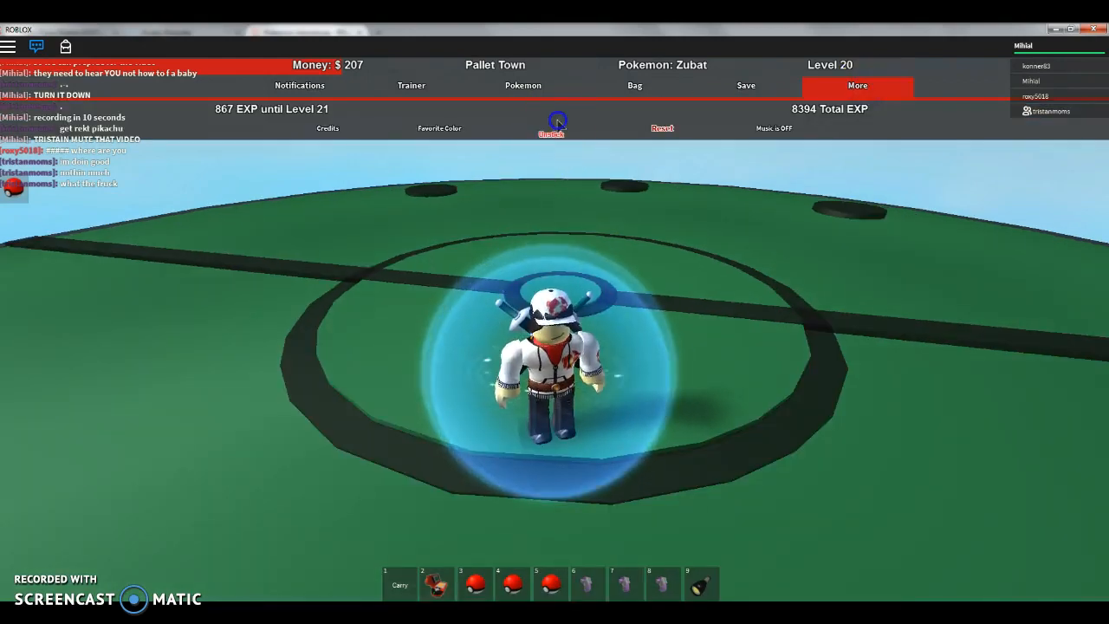
left_click(552, 128)
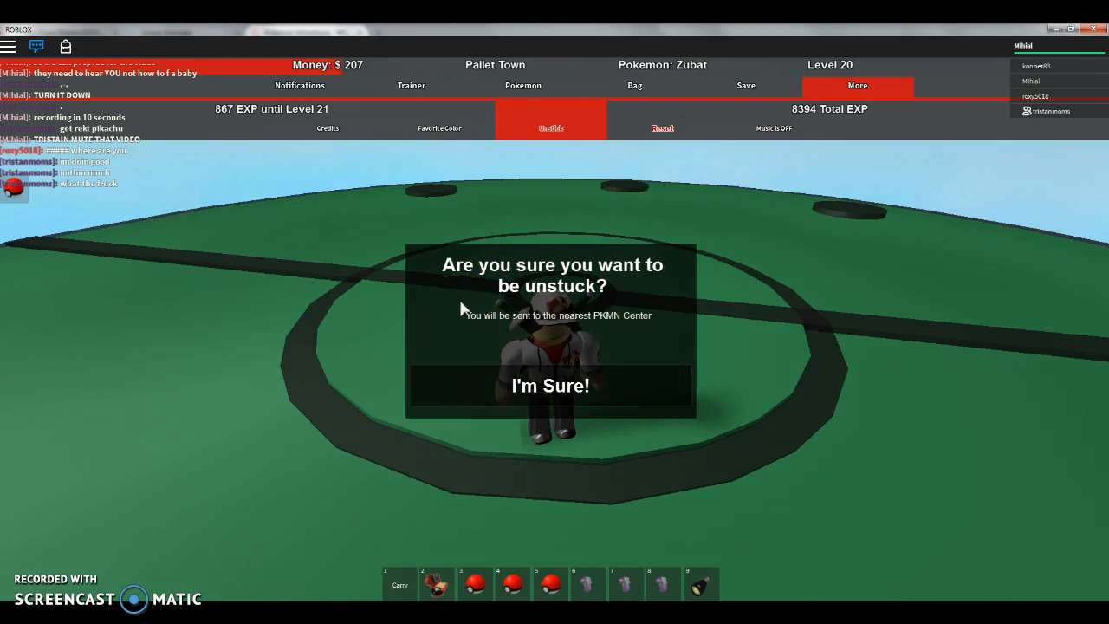
left_click(550, 385)
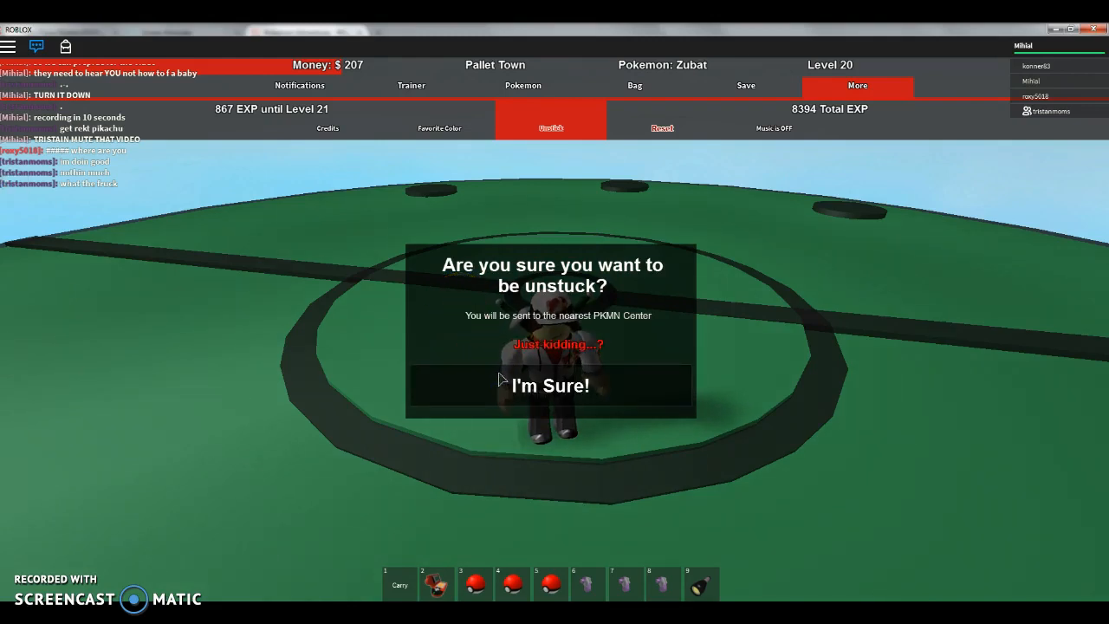
left_click(550, 386)
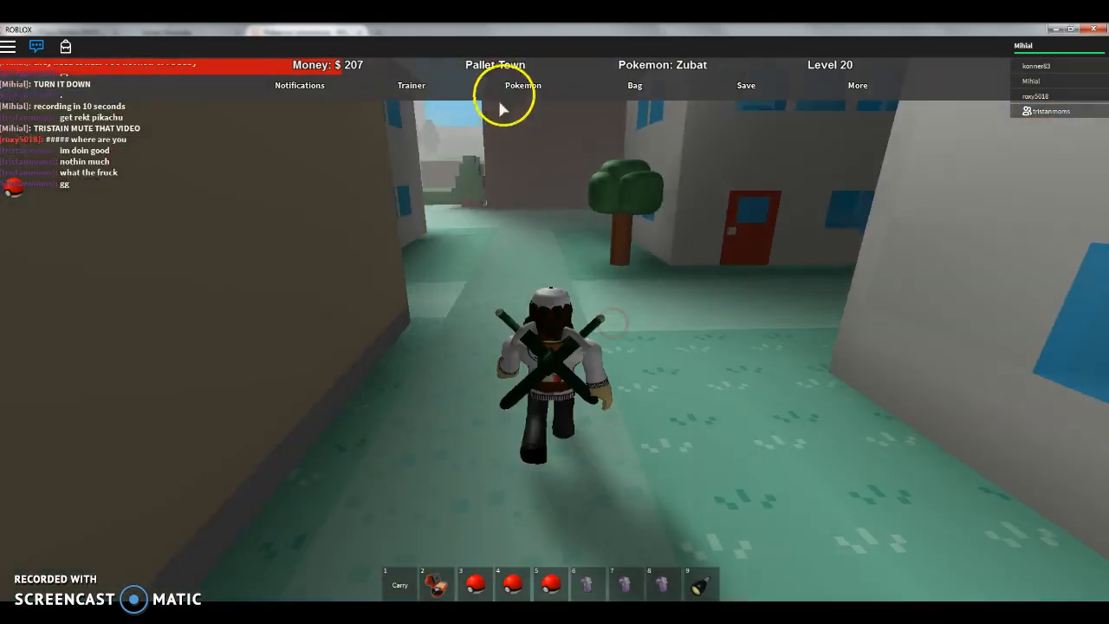
Step: Check the party list, then leave Pallet Town onto Route 1 and handle the wild Rattata encounter
left_click(521, 85)
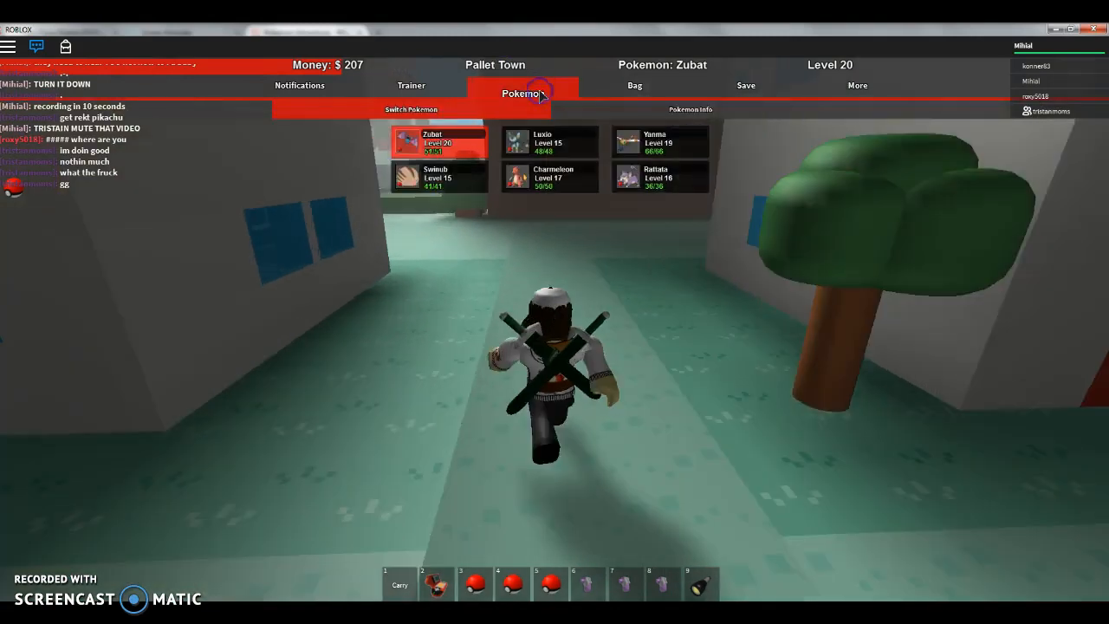
left_click(523, 93)
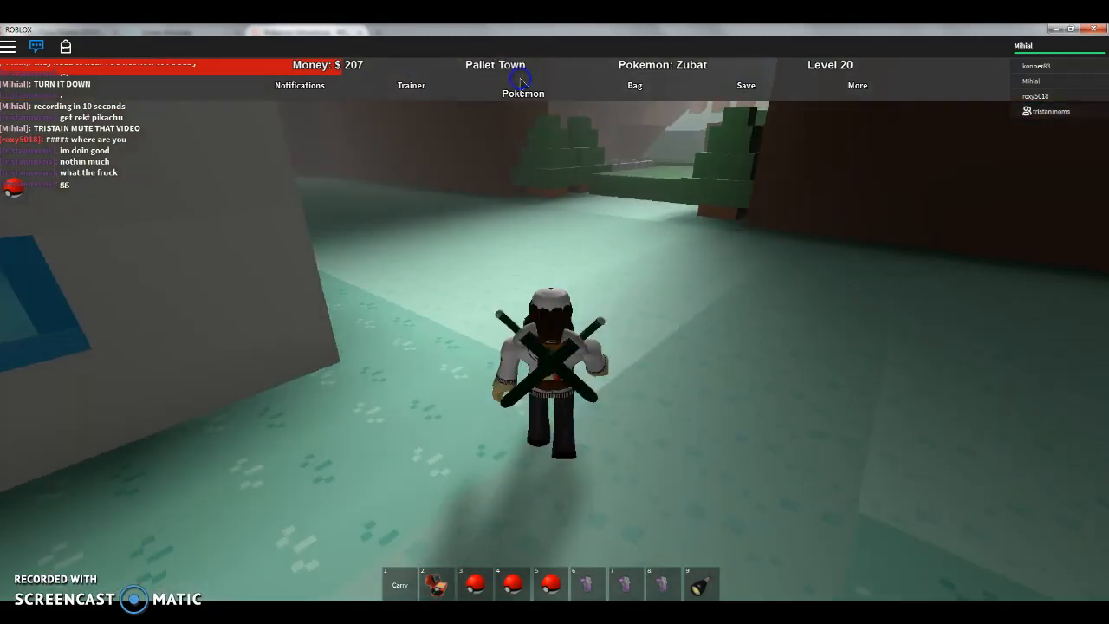
left_click(523, 85)
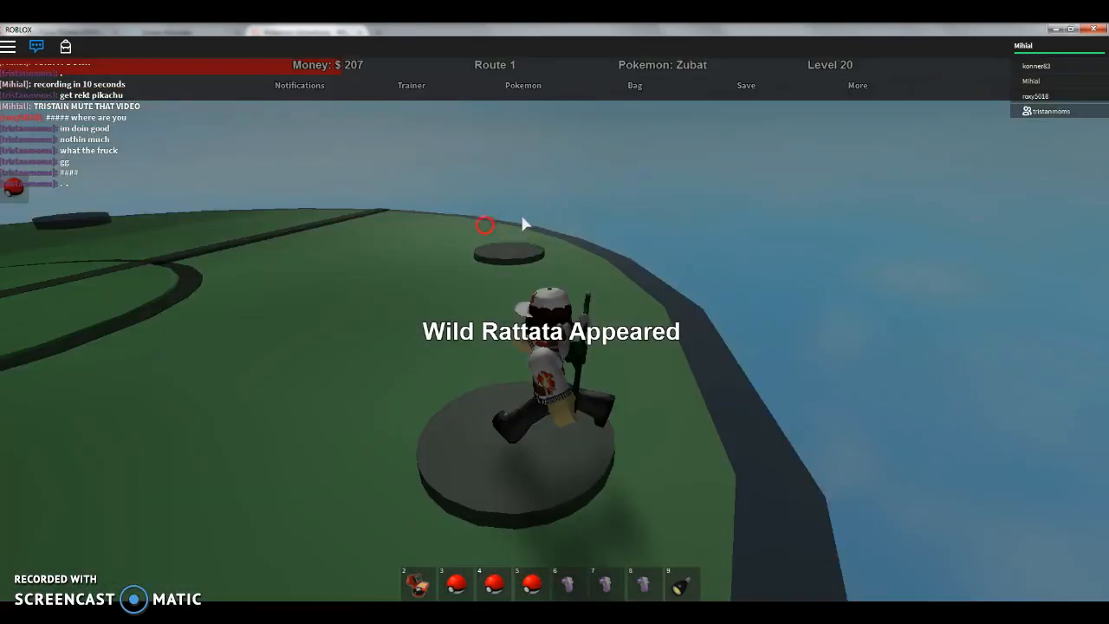
left_click(969, 85)
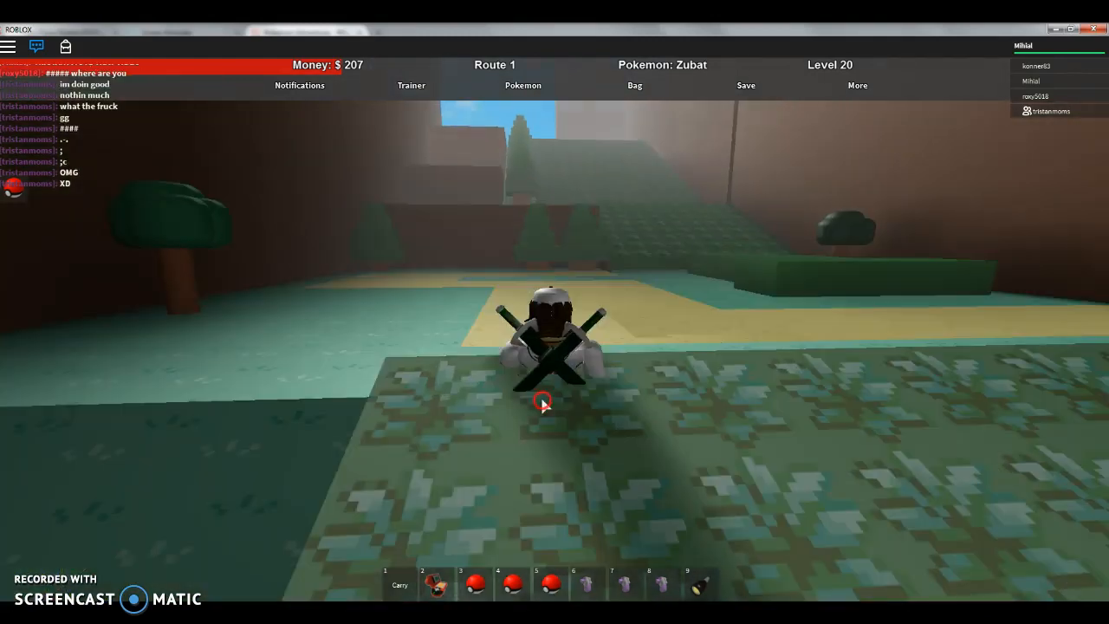
Step: Walk along Route 1 to the doorway of the building at the end of the path
left_click(522, 85)
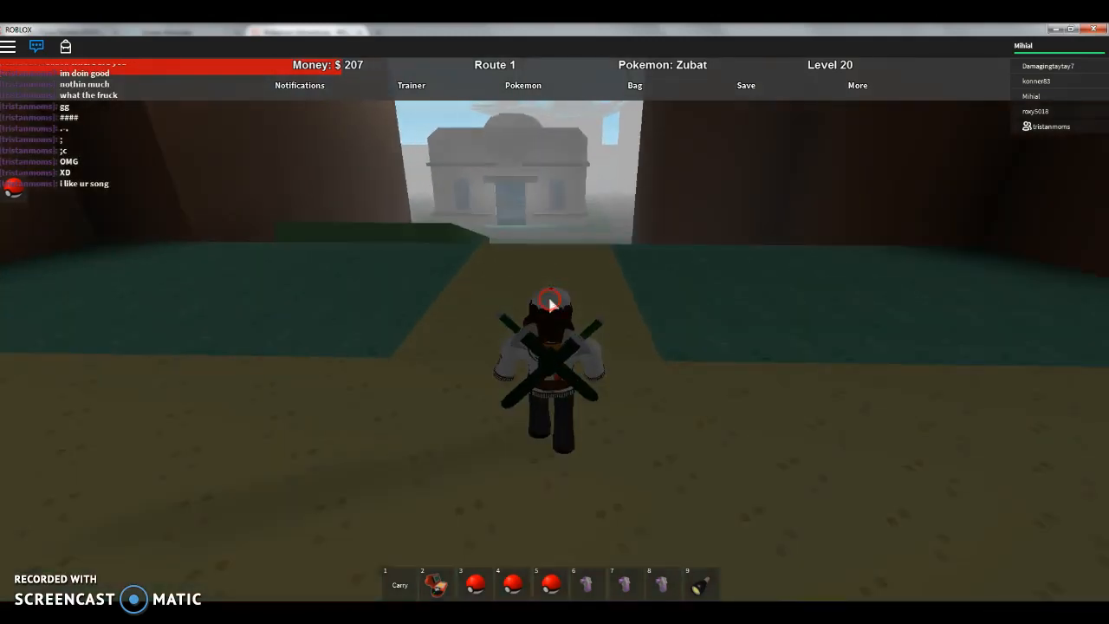
key("w")
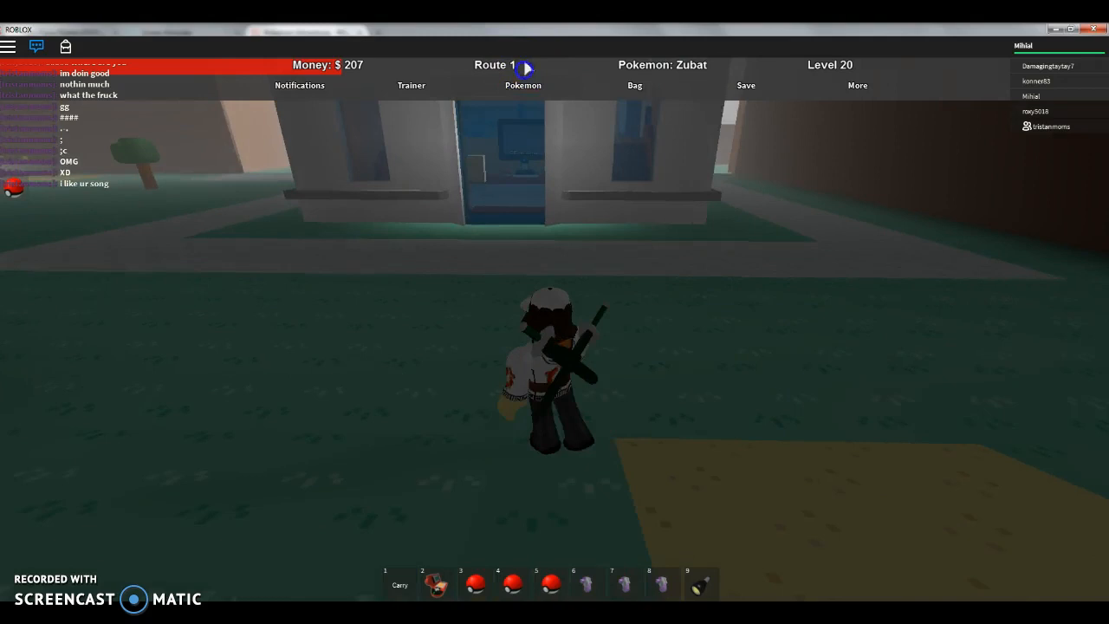
left_click(522, 85)
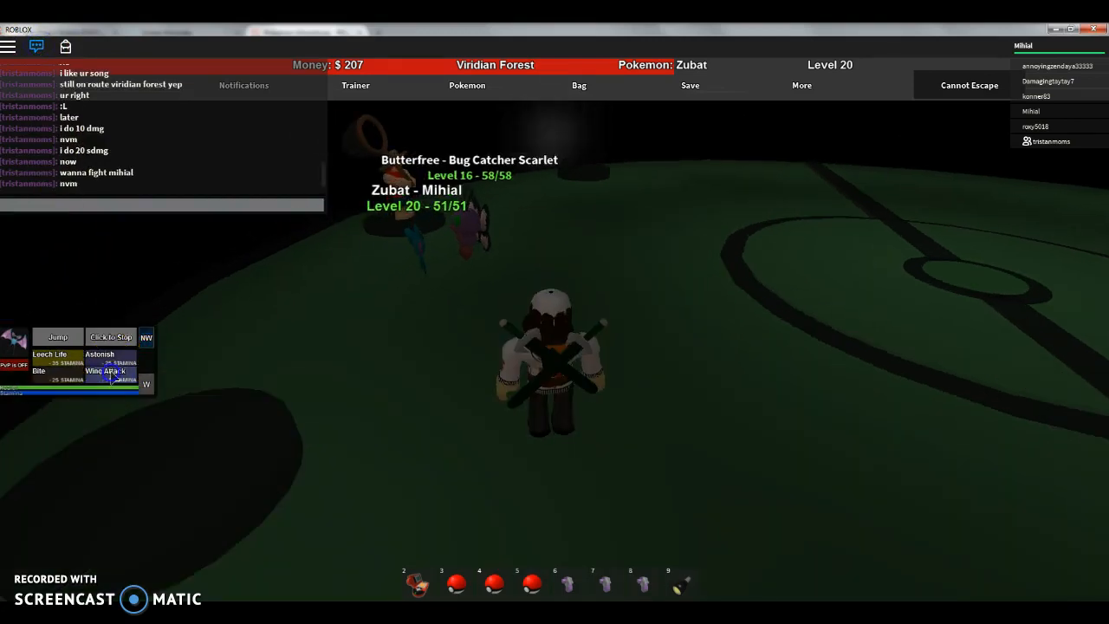
Step: Defeat Bug Catcher Scarlet's Butterfree with Zubat and dismiss the Victory screen, earning $97
left_click(104, 371)
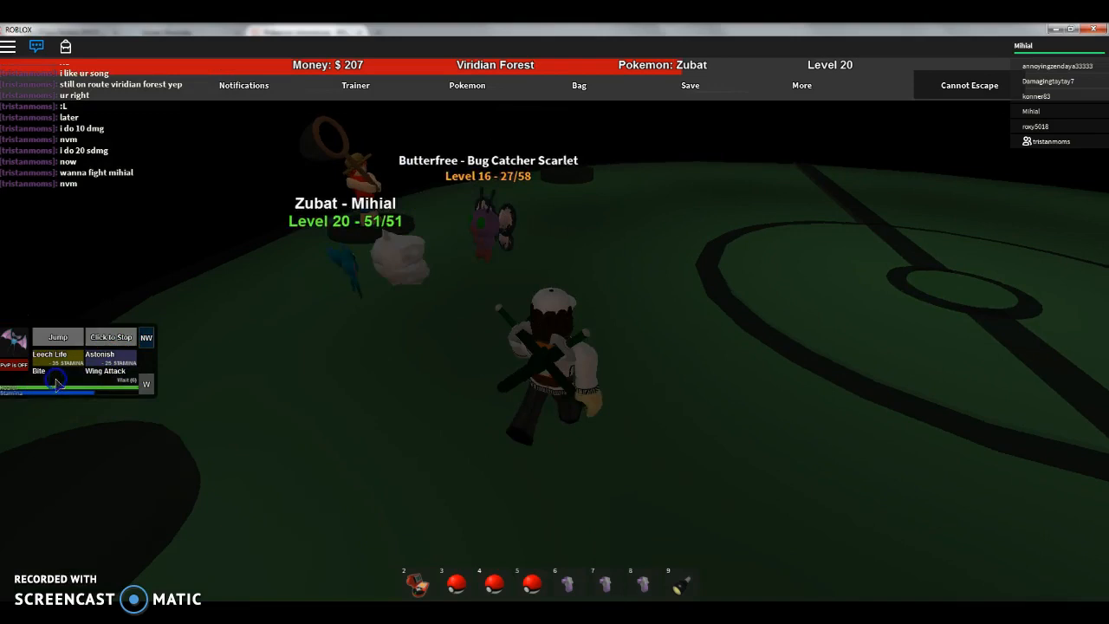
left_click(48, 354)
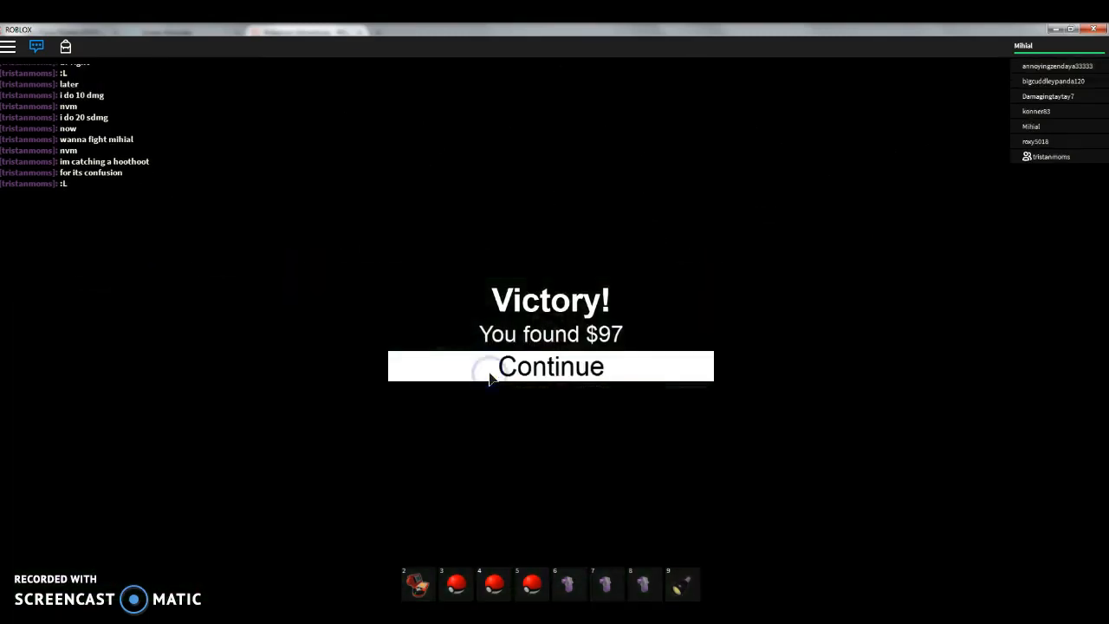
left_click(550, 366)
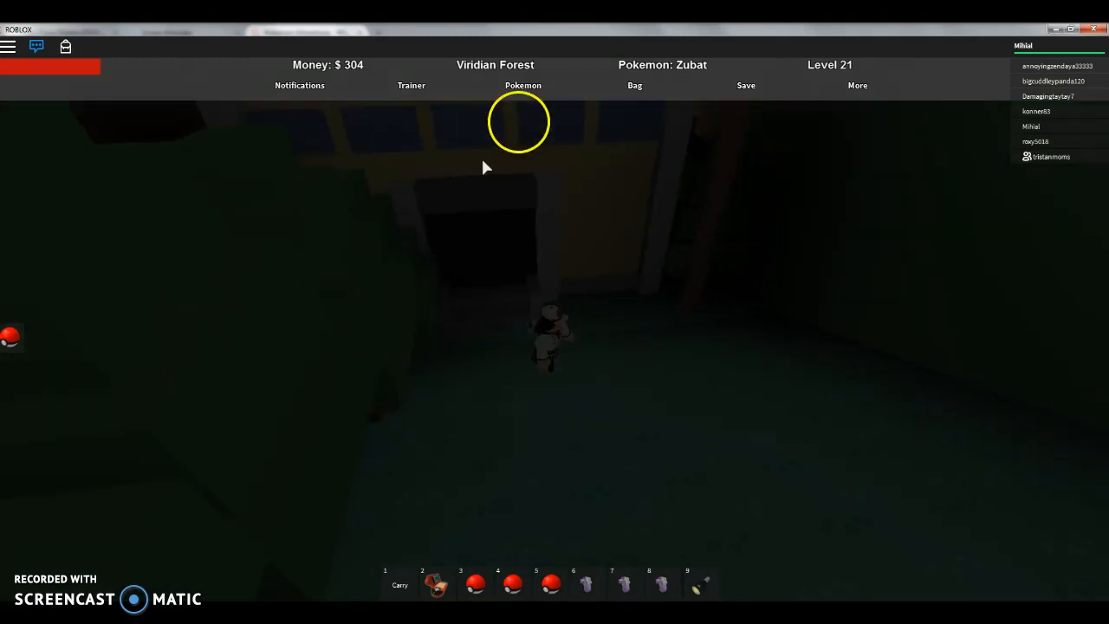
Step: Make Rattata (Level 16) the lead Pokémon and walk into Pewter City
left_click(523, 85)
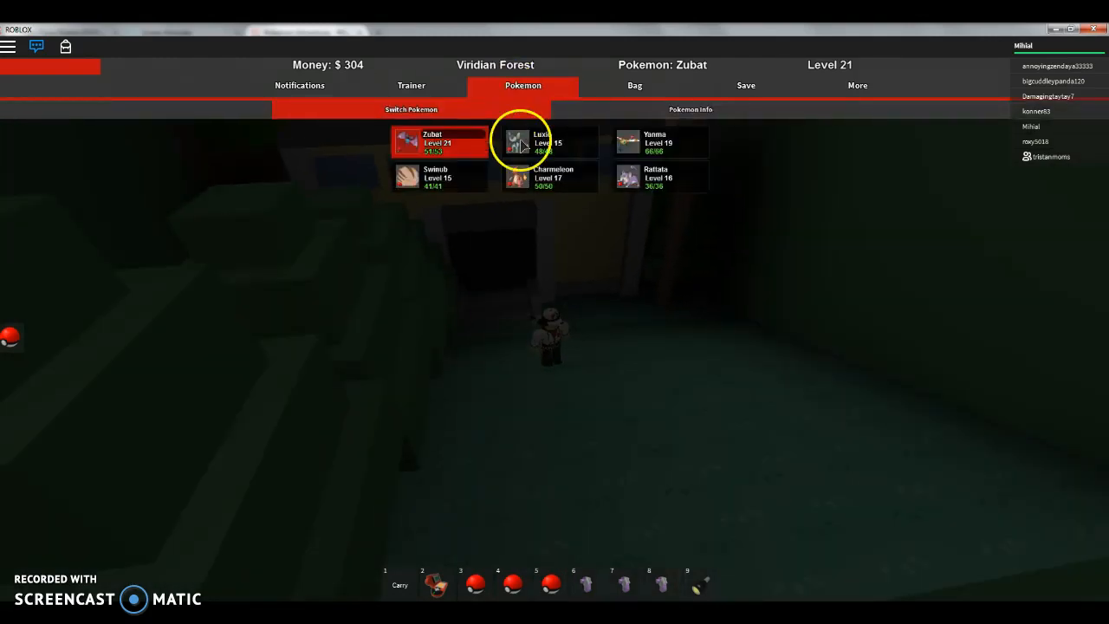
mouse_move(689, 152)
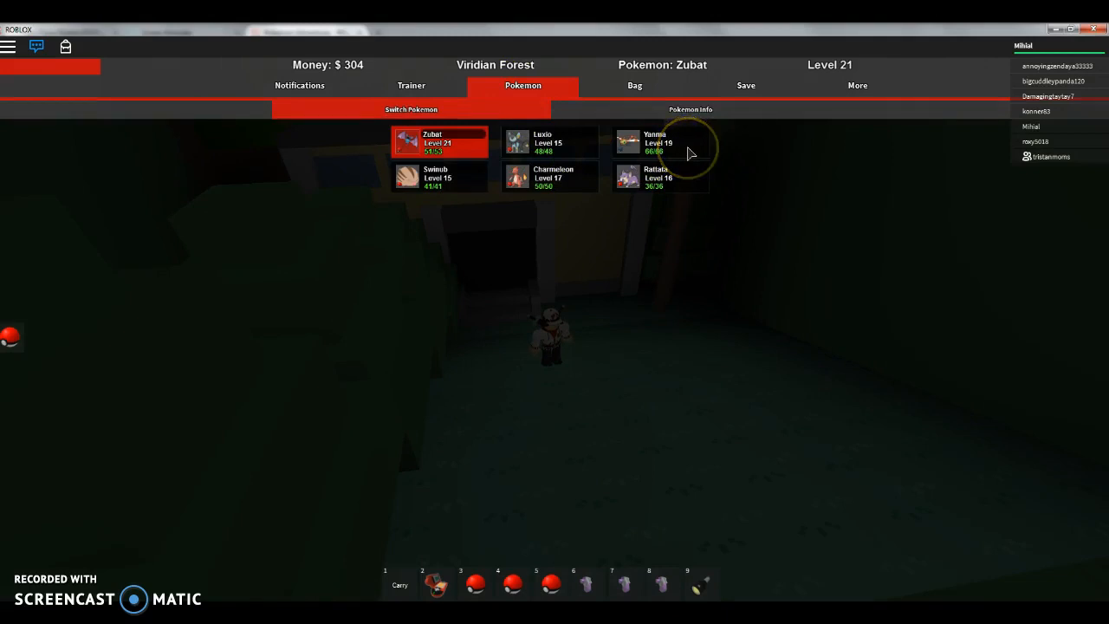
mouse_move(433, 199)
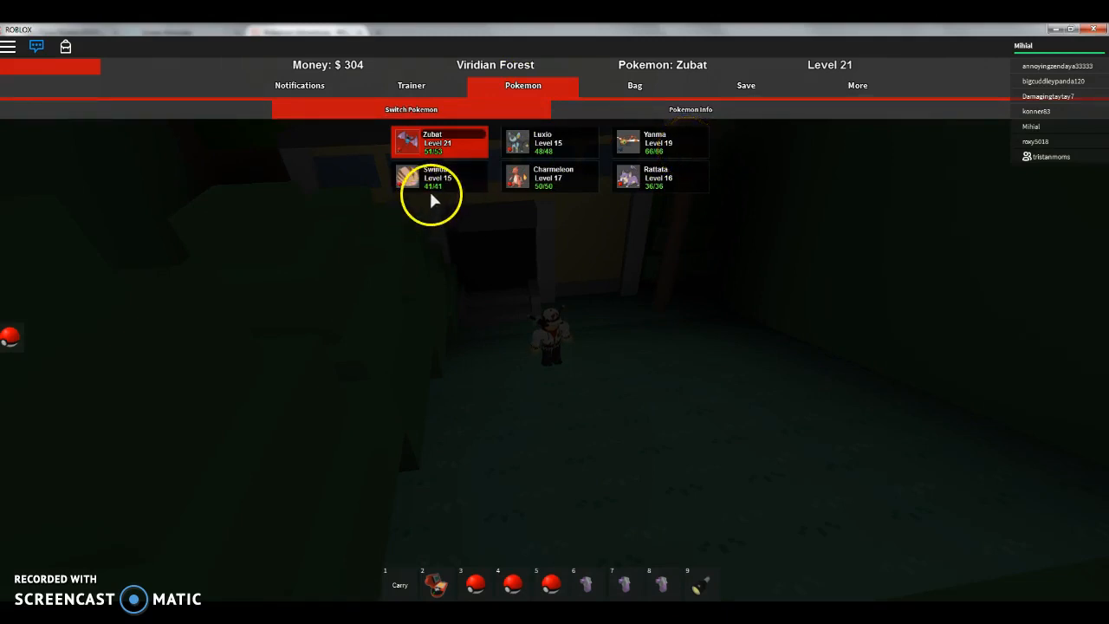
mouse_move(641, 177)
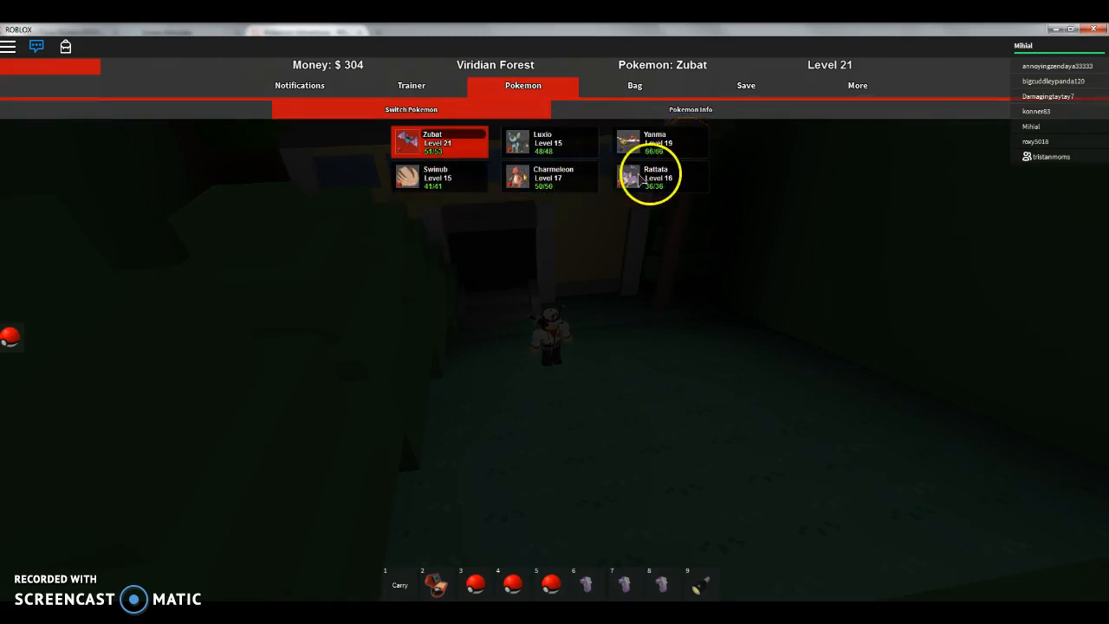
left_click(661, 177)
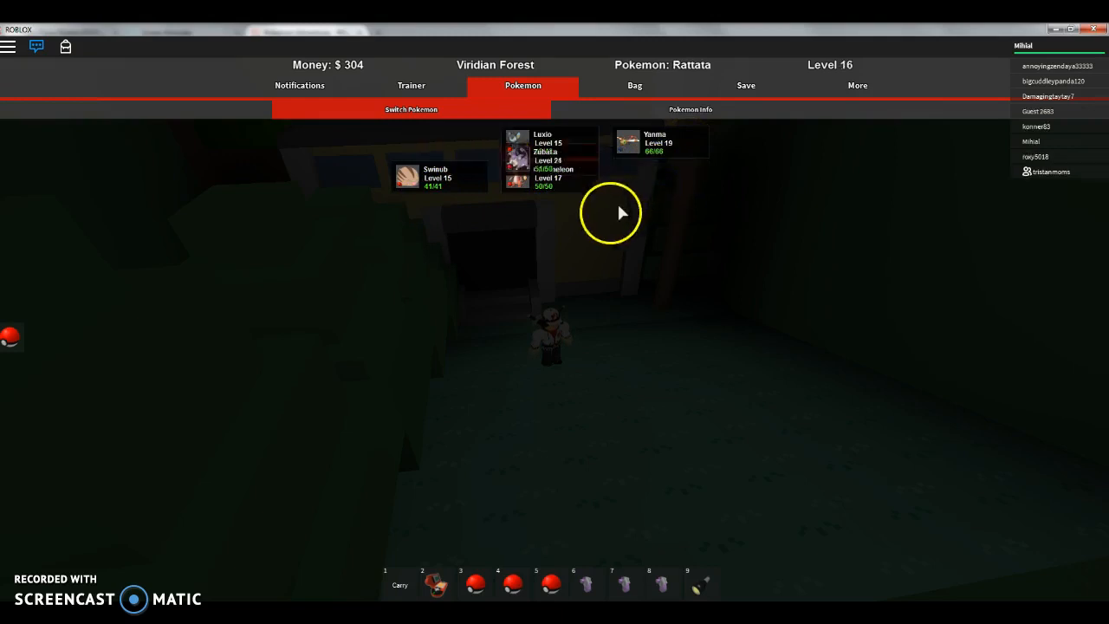
left_click(522, 94)
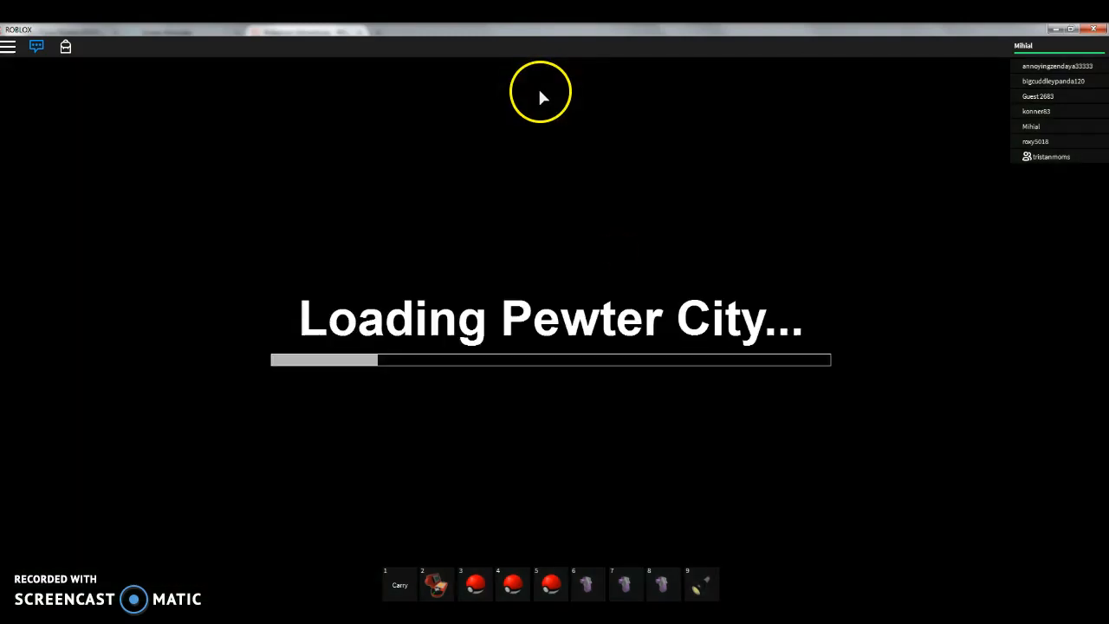
mouse_move(519, 129)
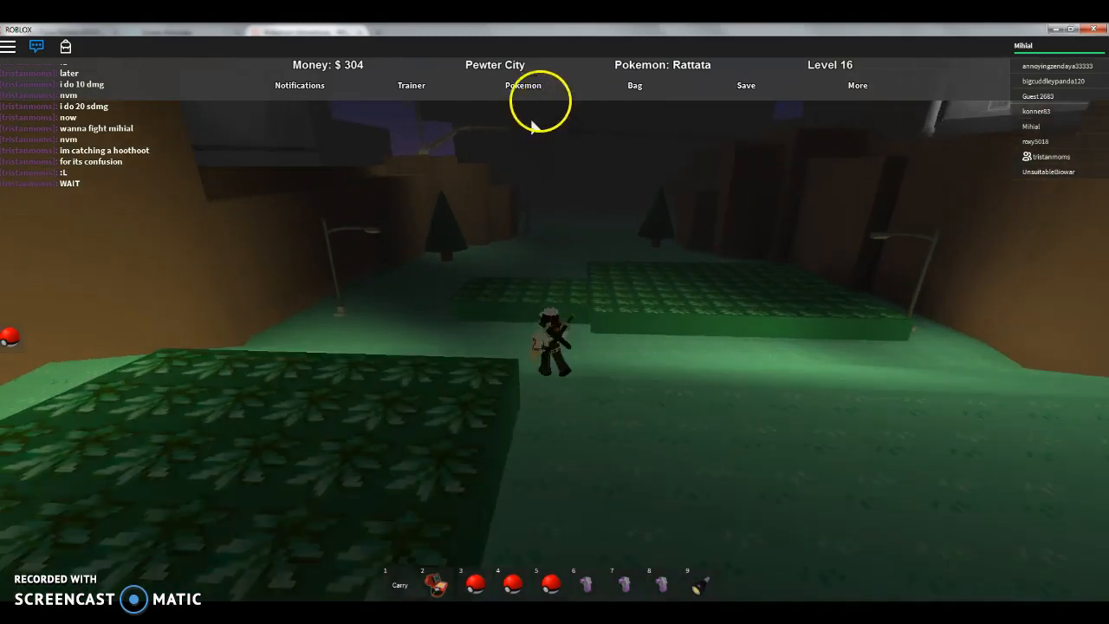
left_click(522, 85)
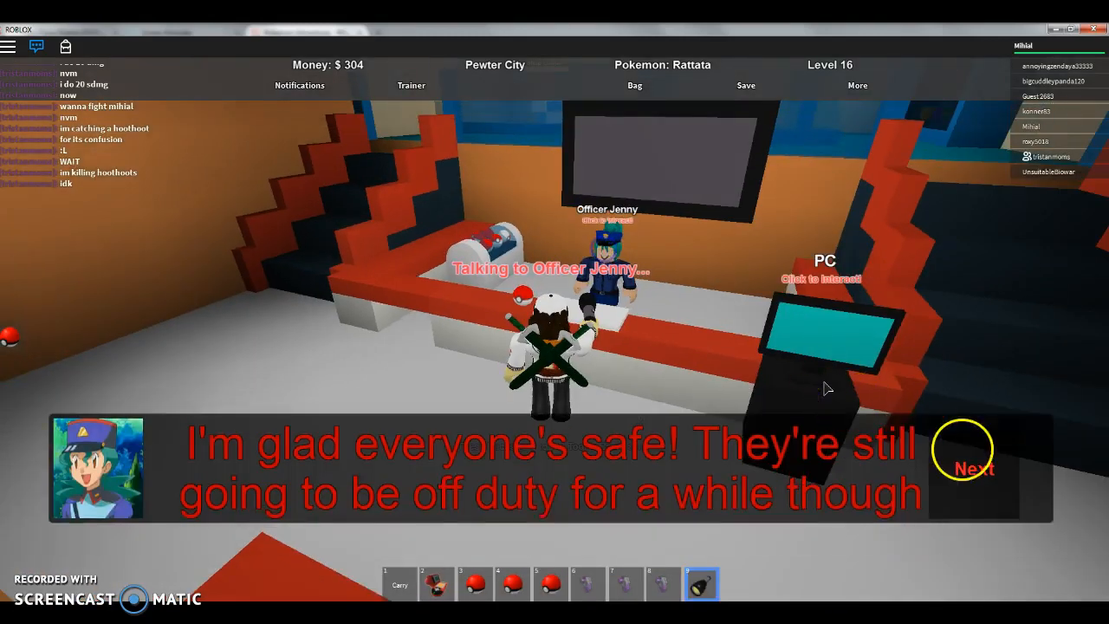
Step: Advance Officer Jenny's dialogue about everyone being safe but off duty a while
left_click(972, 468)
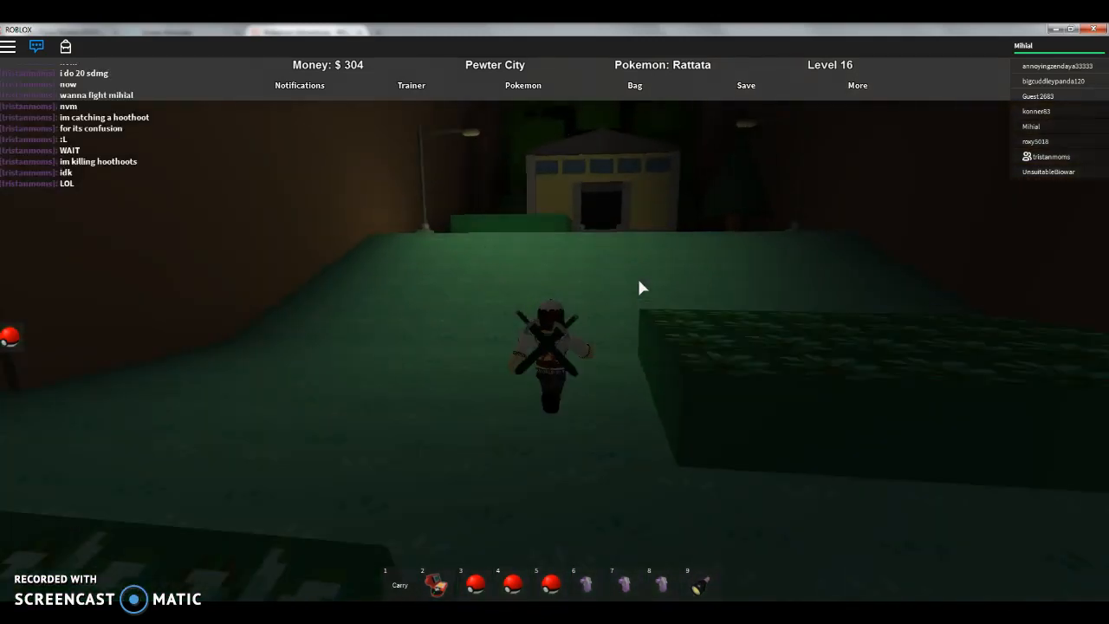
Step: Leave Pewter City along the path back into Viridian Forest with Rattata leading
left_click(561, 263)
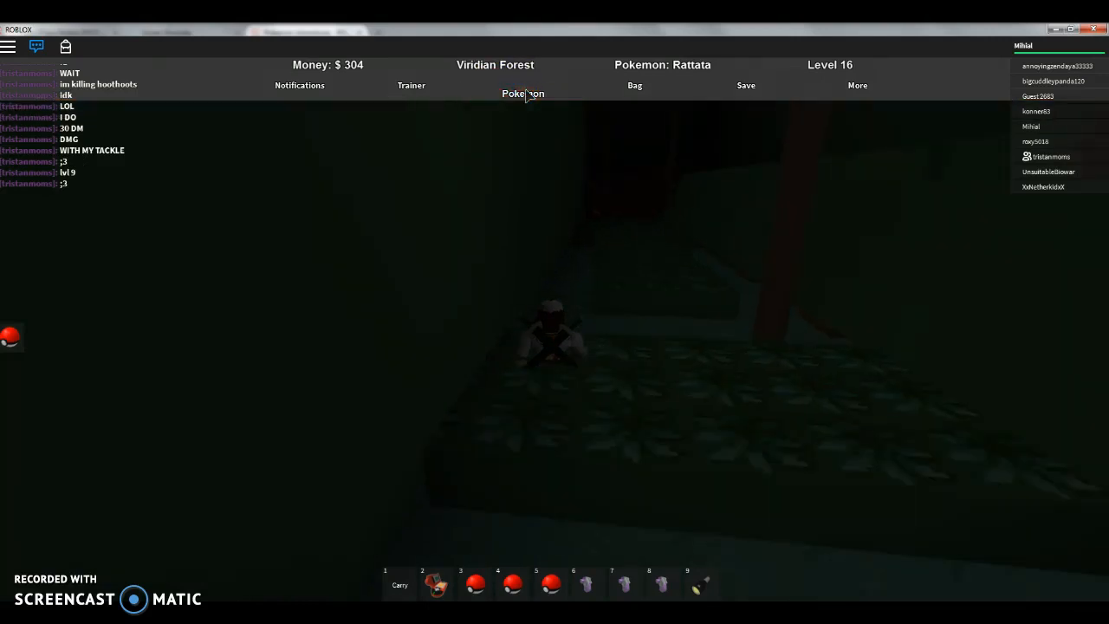
left_click(523, 103)
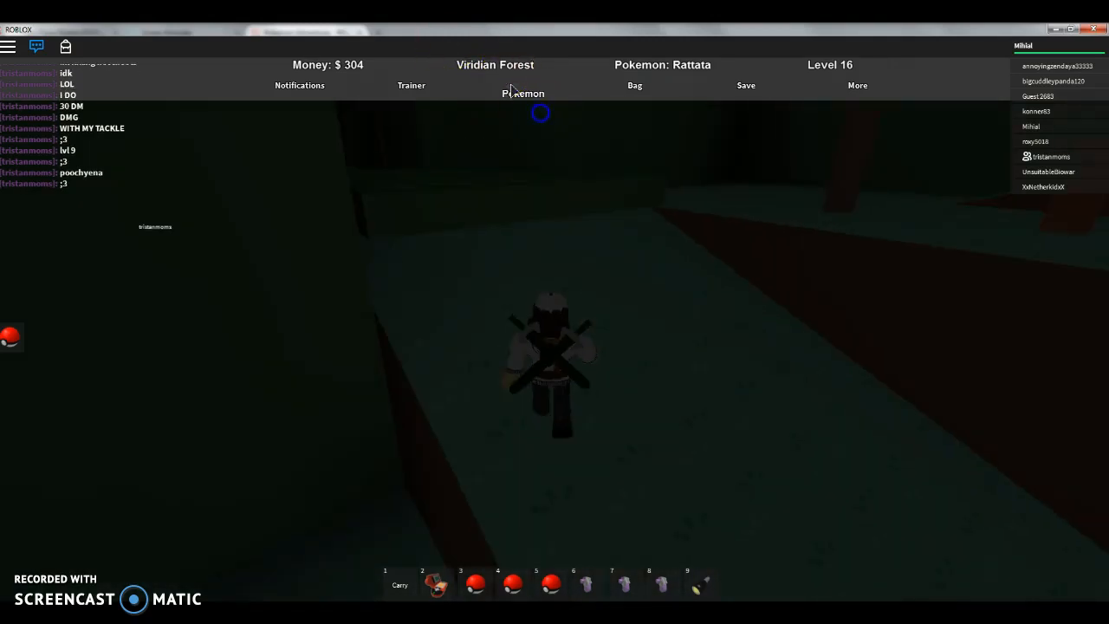
left_click(523, 84)
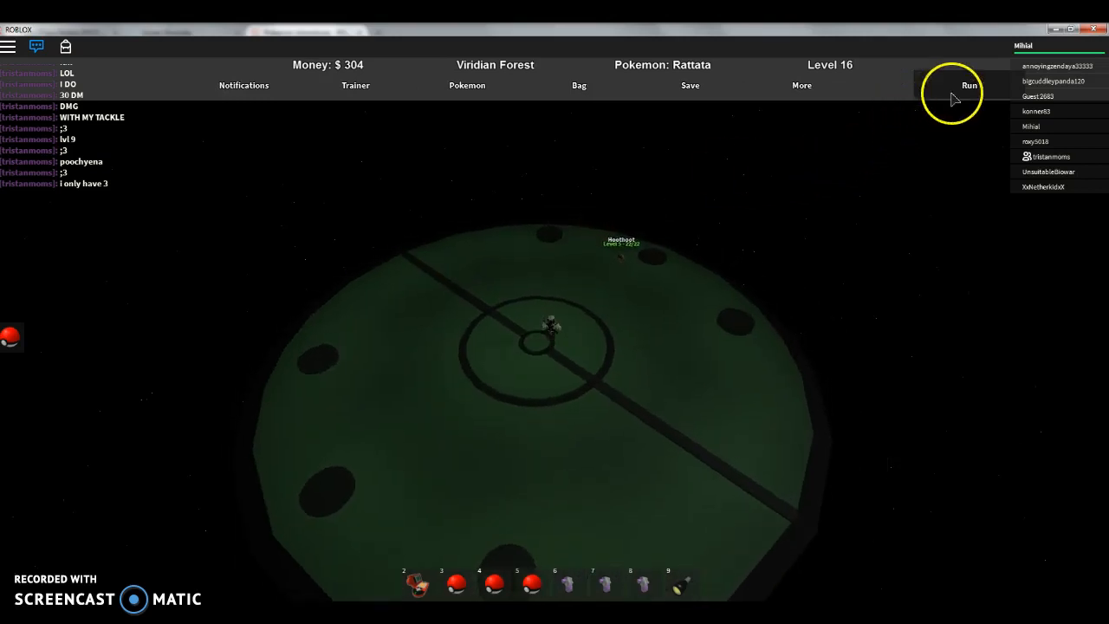
Step: Run from the wild Hoothoot battle back into Viridian Forest
left_click(968, 85)
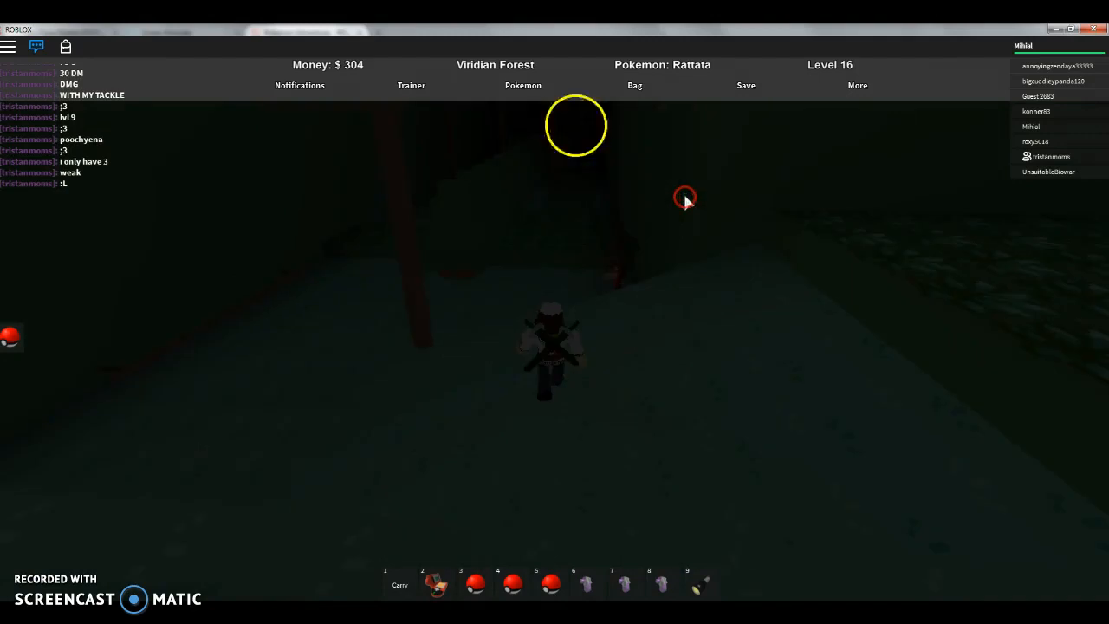
left_click(523, 84)
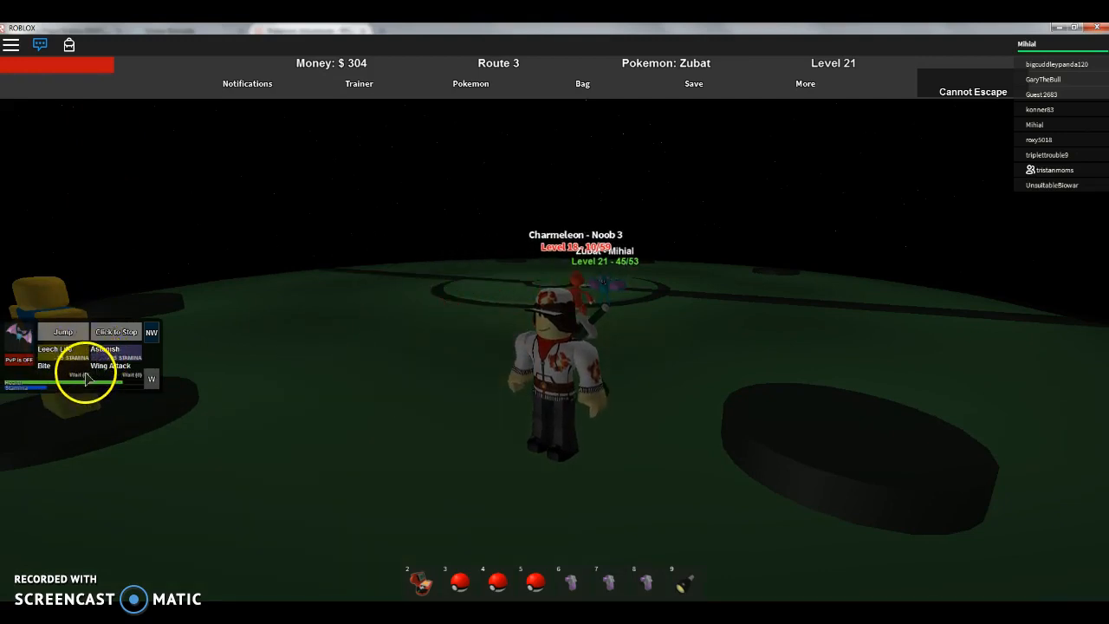
Step: Attack the trainer's Charmeleon, Ivysaur and Wartortle with Zubat's Wing Attack, dropping Wartortle to 22 of 60
left_click(110, 365)
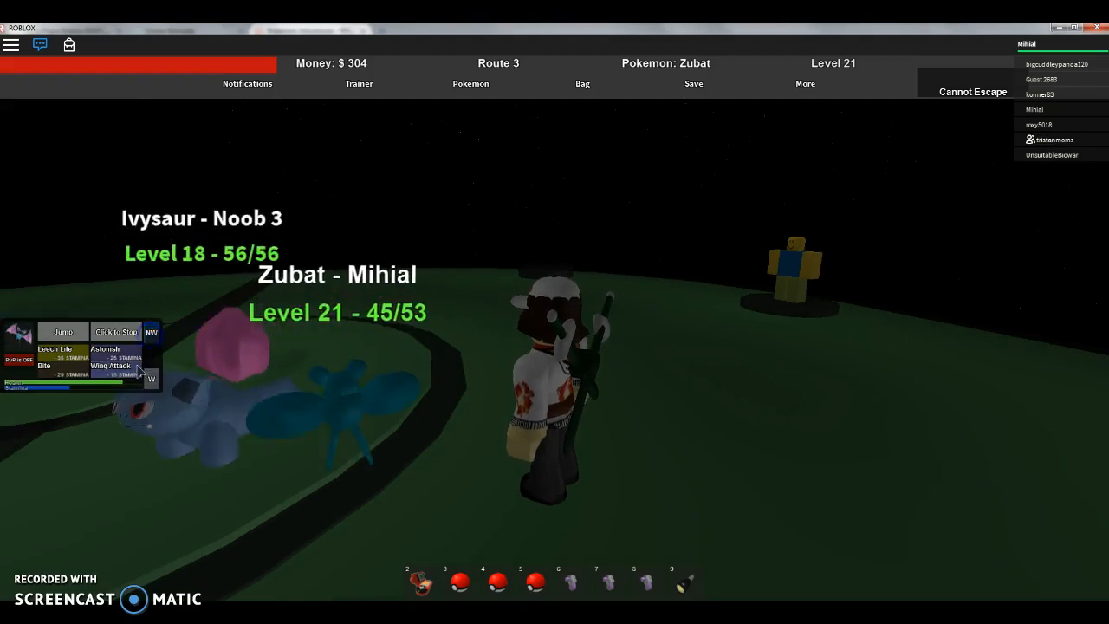
left_click(110, 365)
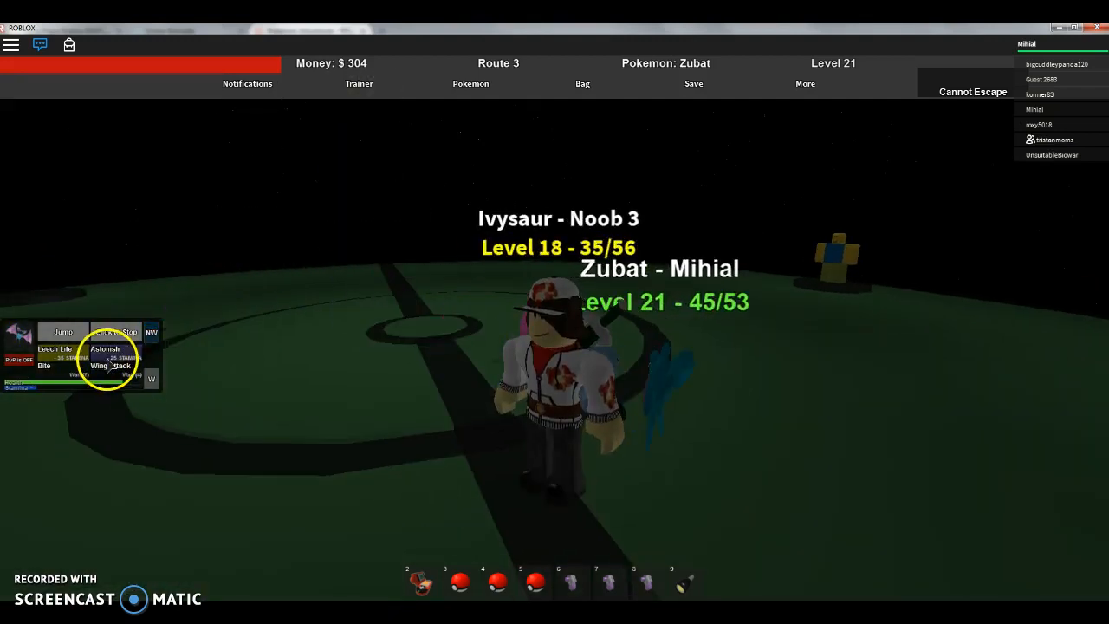
left_click(111, 365)
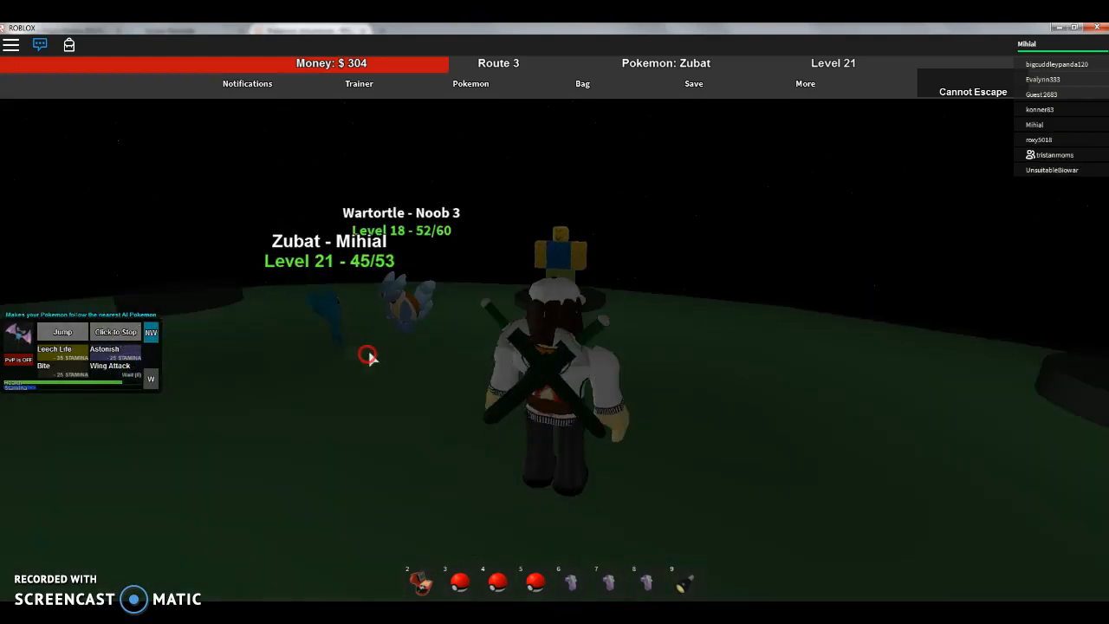
left_click(43, 368)
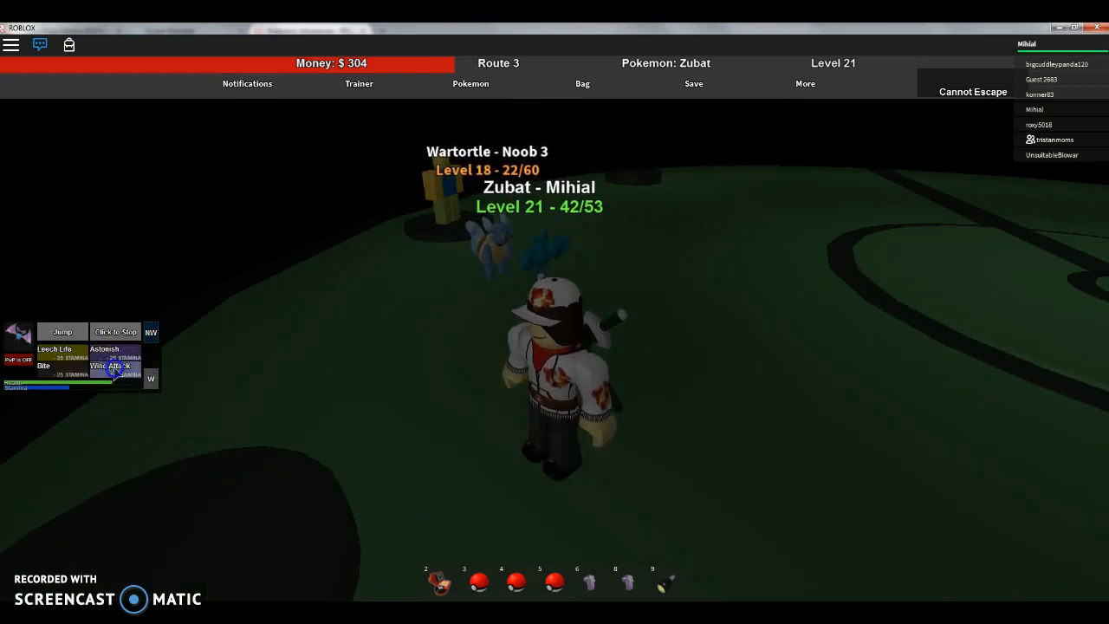
left_click(110, 364)
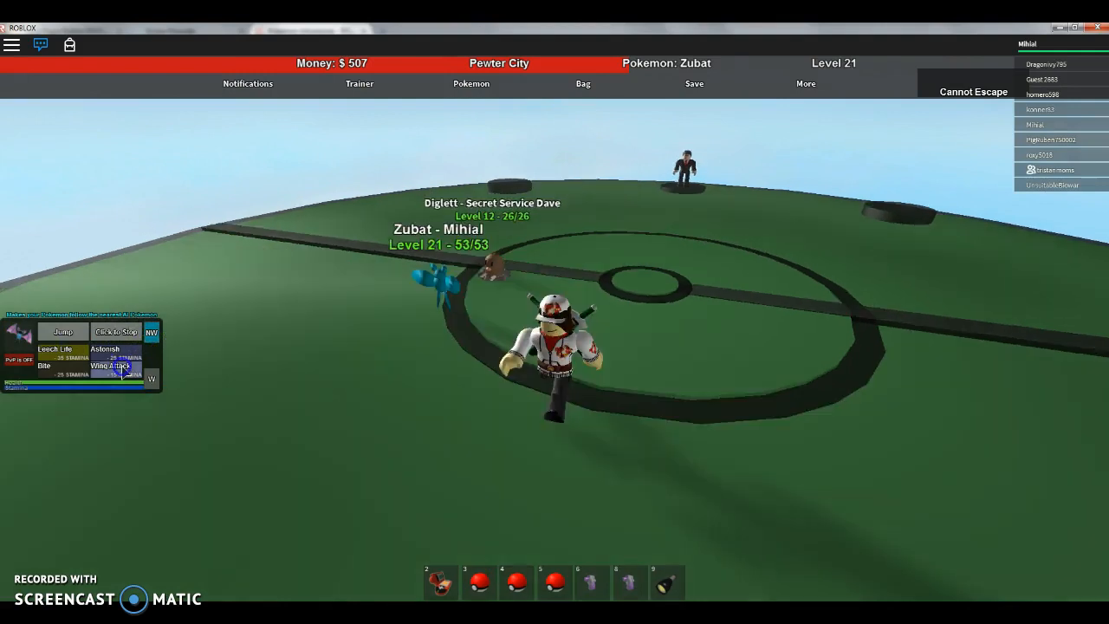
Step: Have Zubat hit Diglett with Wing Attack and Geodude with Bite
left_click(111, 364)
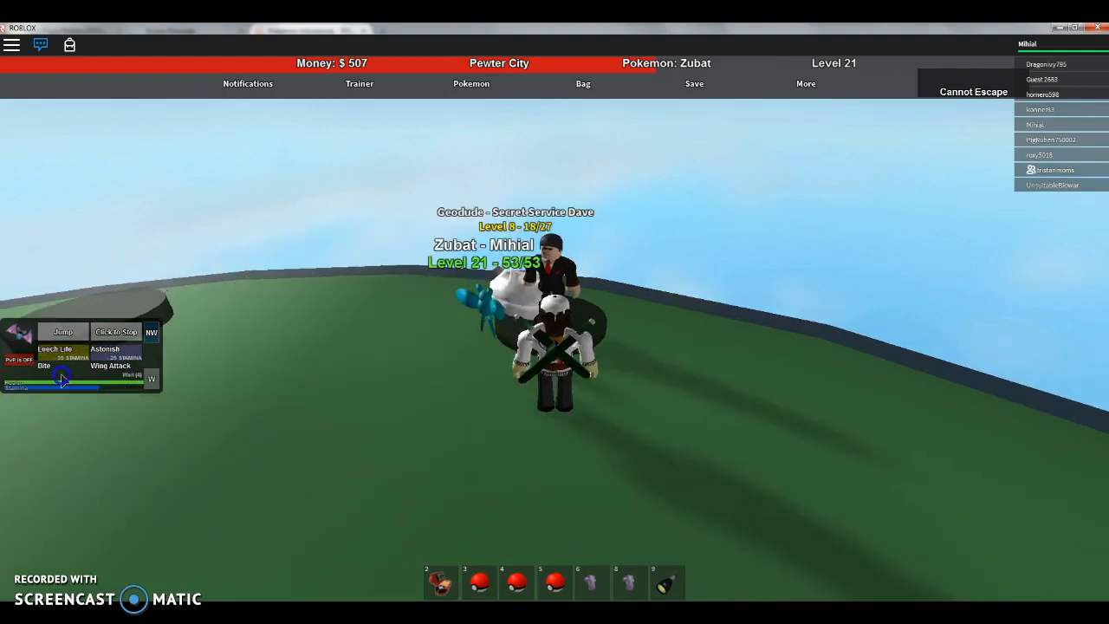
left_click(104, 348)
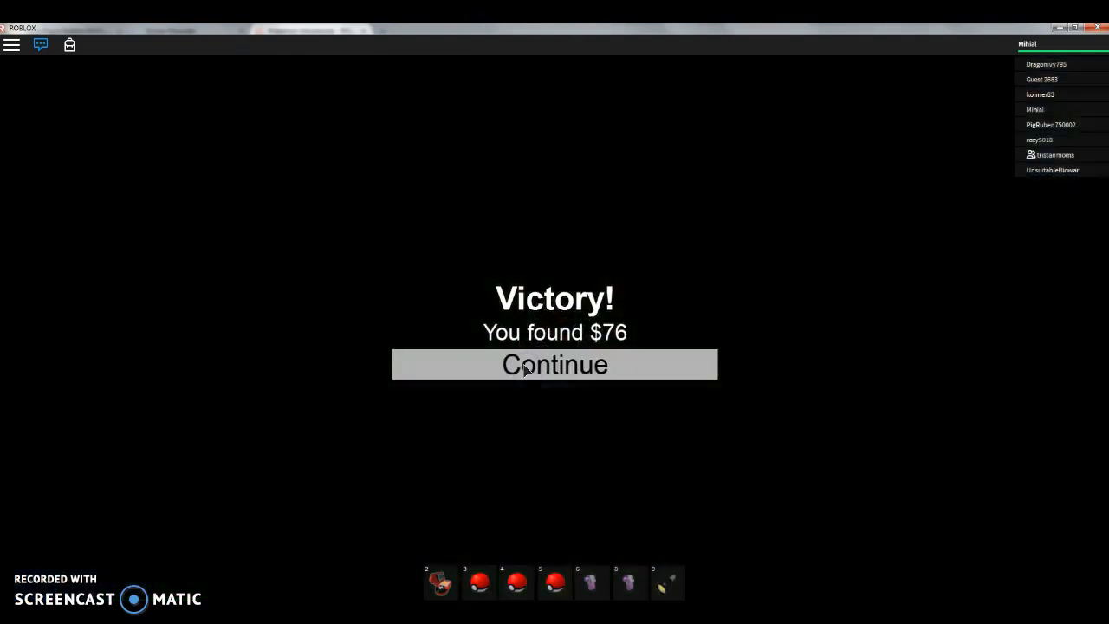
Step: Accept the Victory screen reporting $76 found and return to Pewter City
left_click(554, 364)
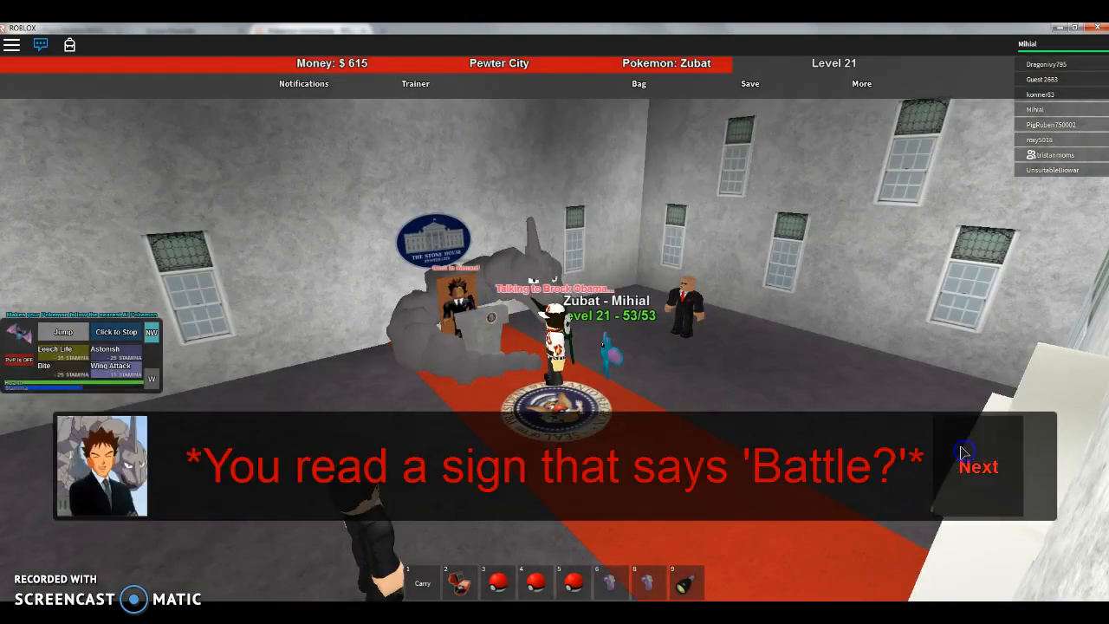
Step: Advance past Brock Obama's Battle sign dialogue and leave the gym
left_click(977, 467)
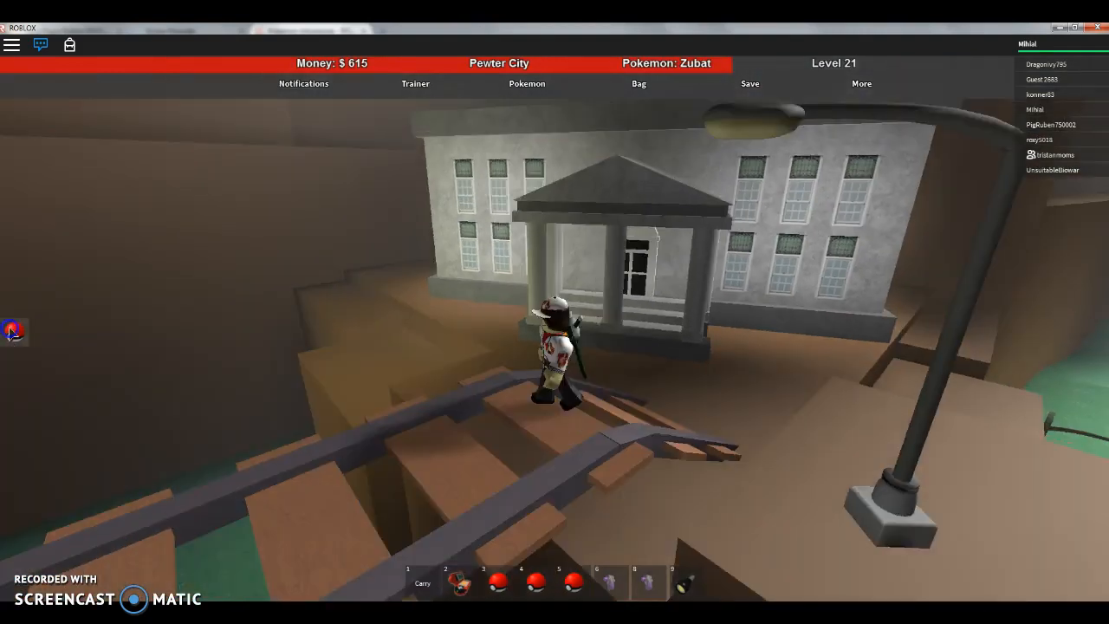
Step: Head to Route 3 and start the battle against Noob 4's Mightyena
left_click(13, 331)
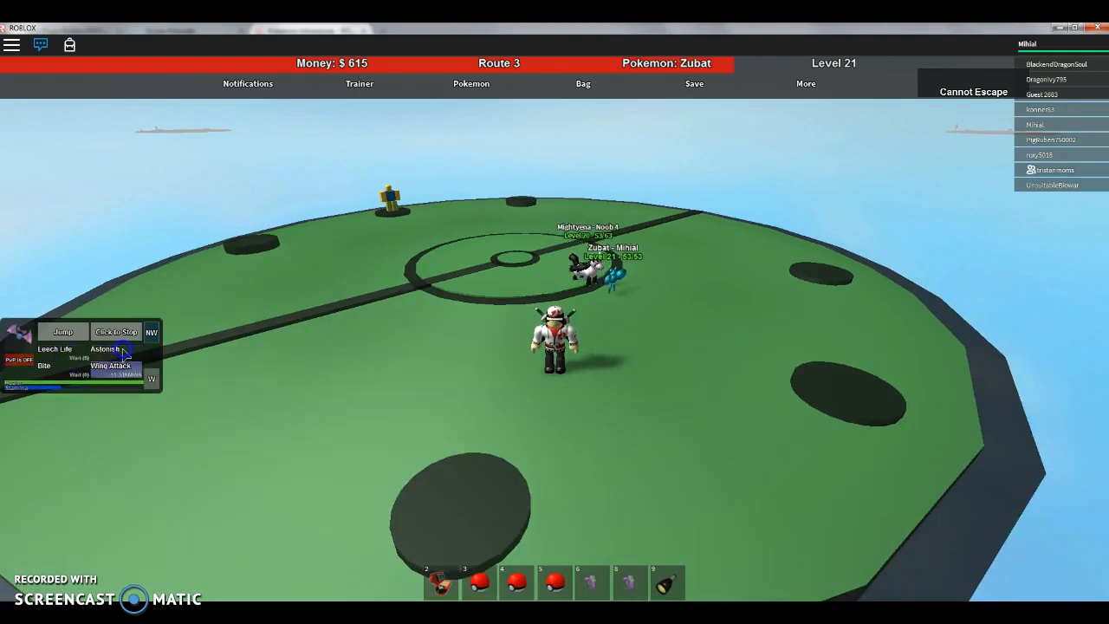
Step: Have Zubat use Astonish on Mightyena, then recall the weakened Zubat at 14/53 HP
left_click(110, 365)
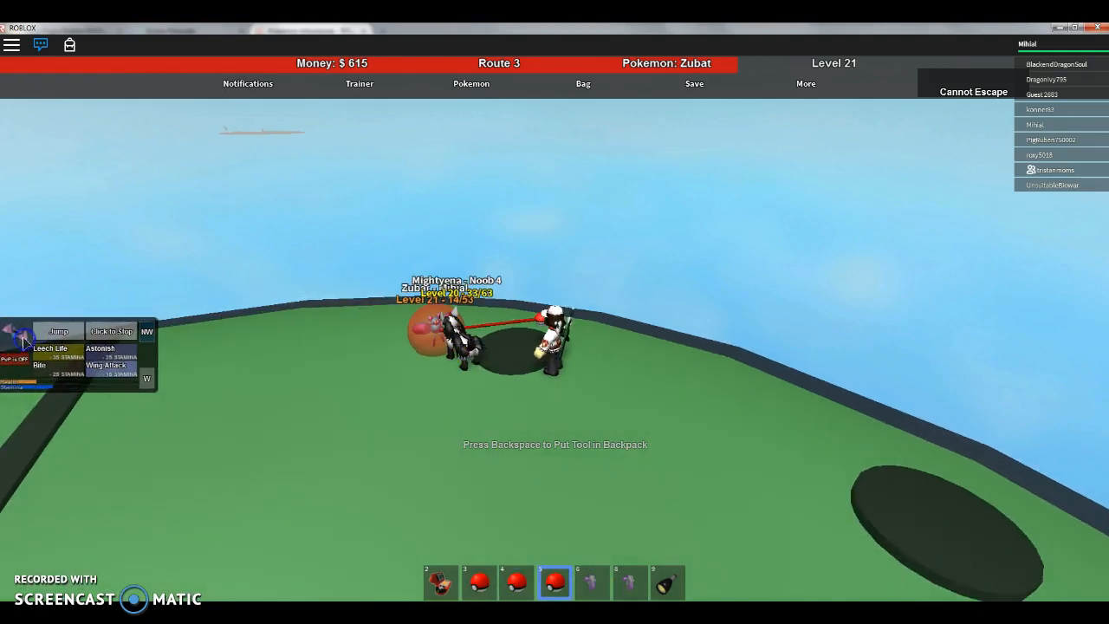
left_click(471, 91)
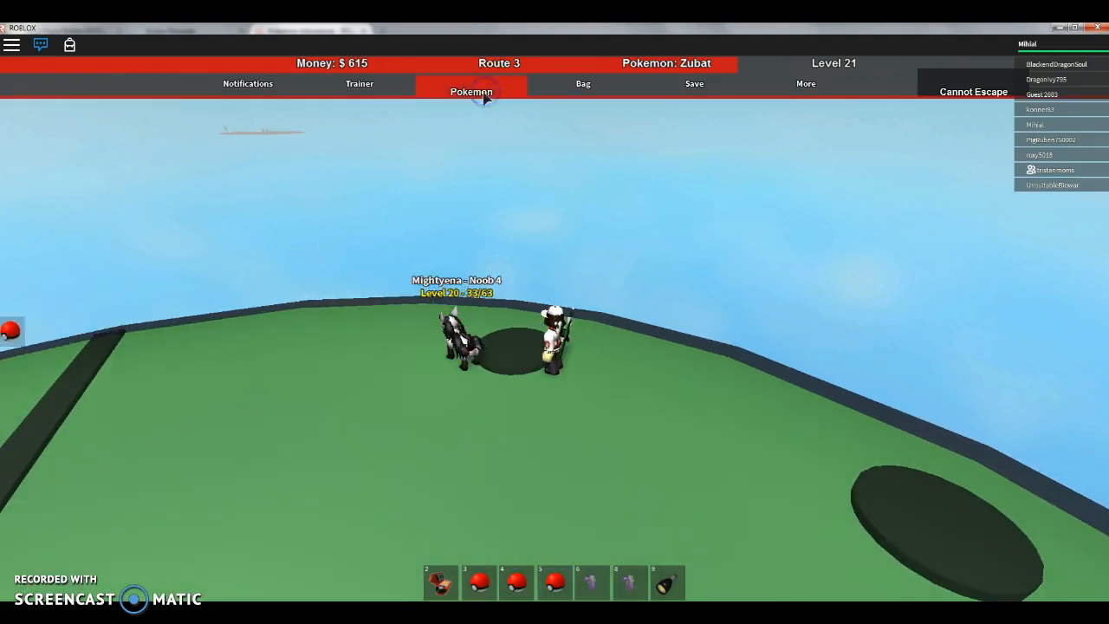
Step: Switch Rattata in as lead Pokémon and return to Pewter City
left_click(470, 91)
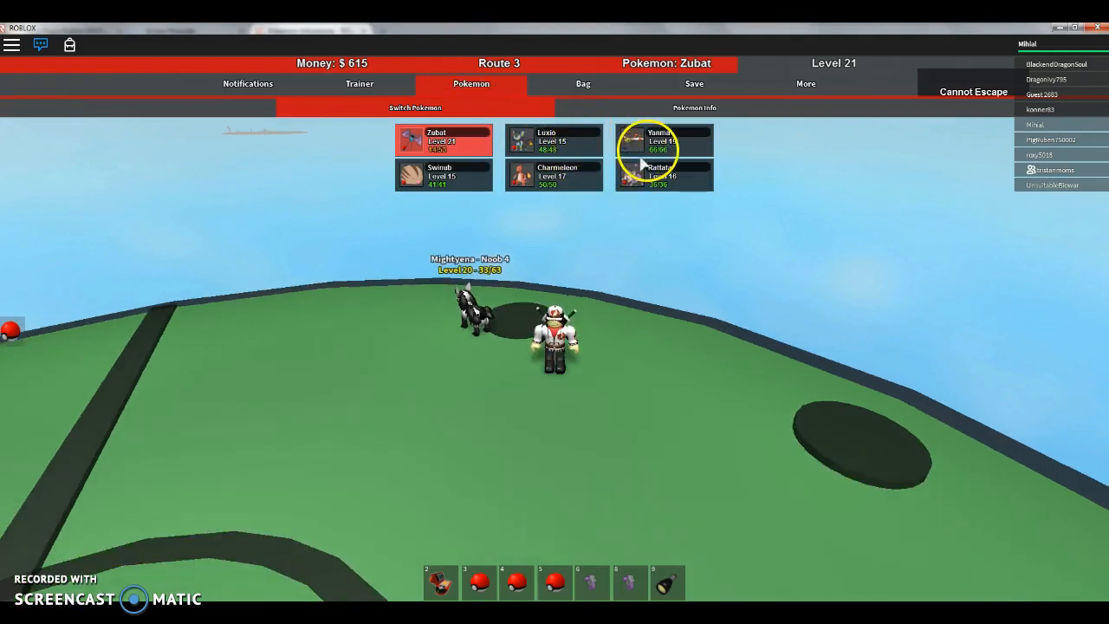
left_click(664, 175)
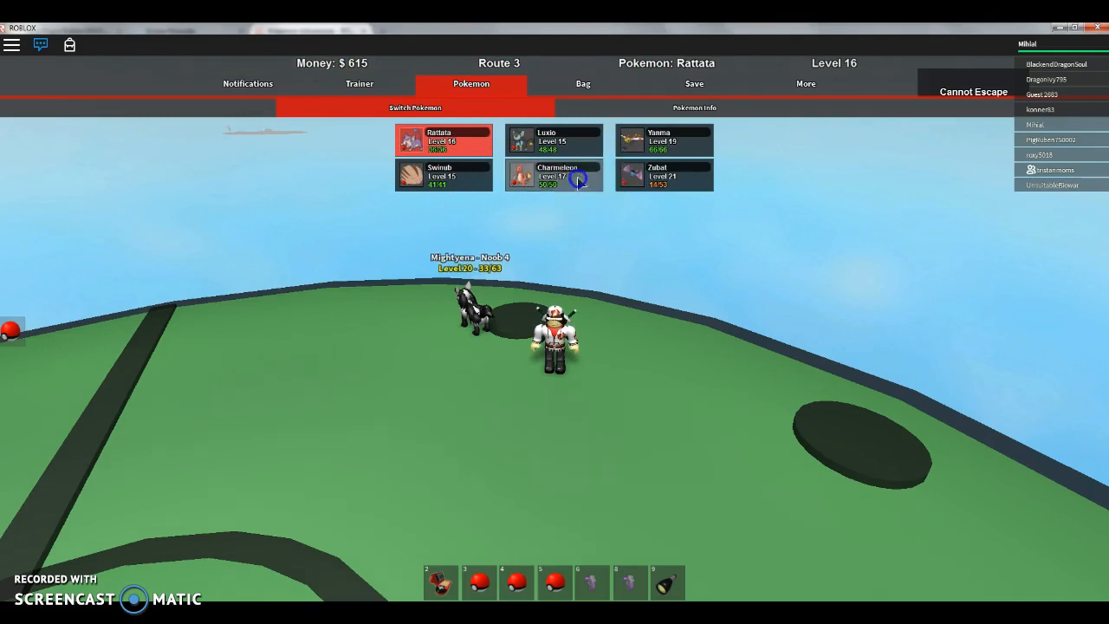
left_click(552, 176)
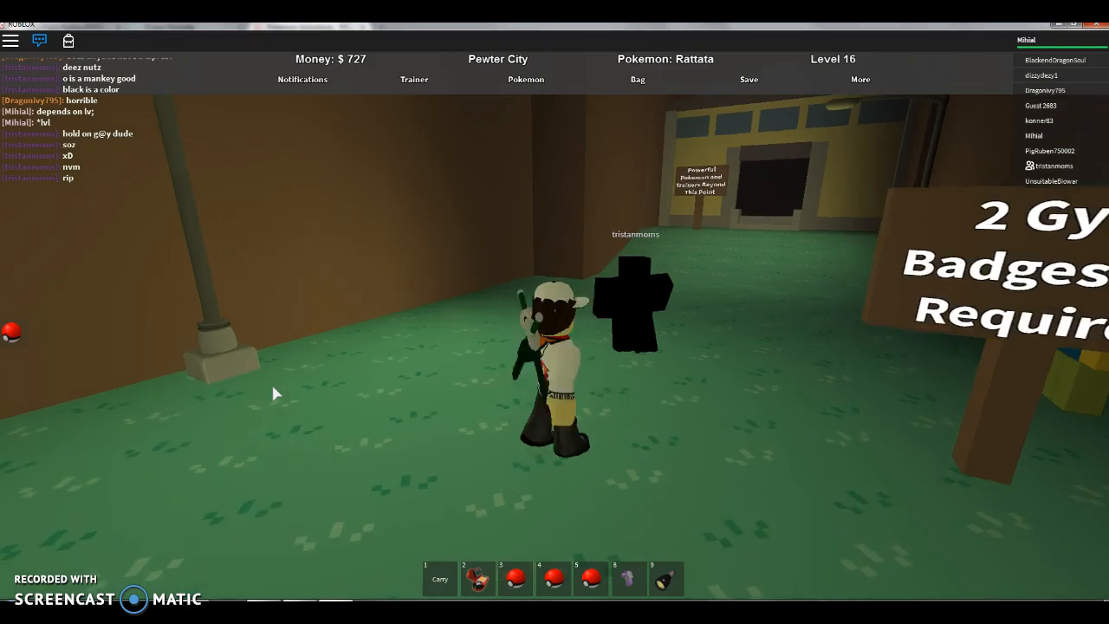
Step: Make the newly evolved level 22 Golbat the lead and send it out
left_click(327, 347)
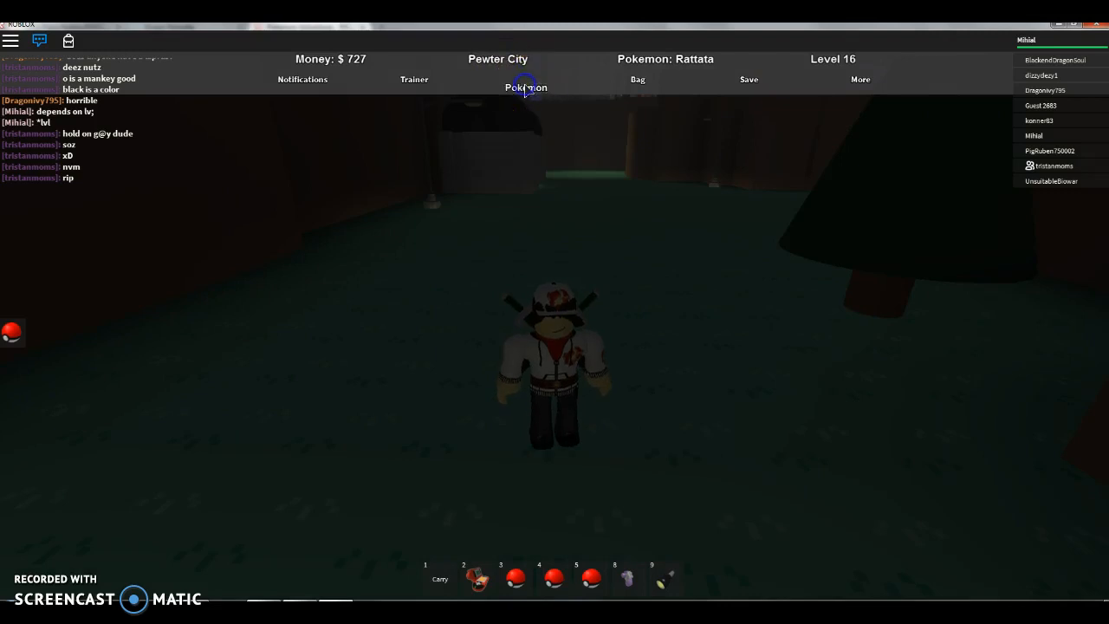
left_click(526, 79)
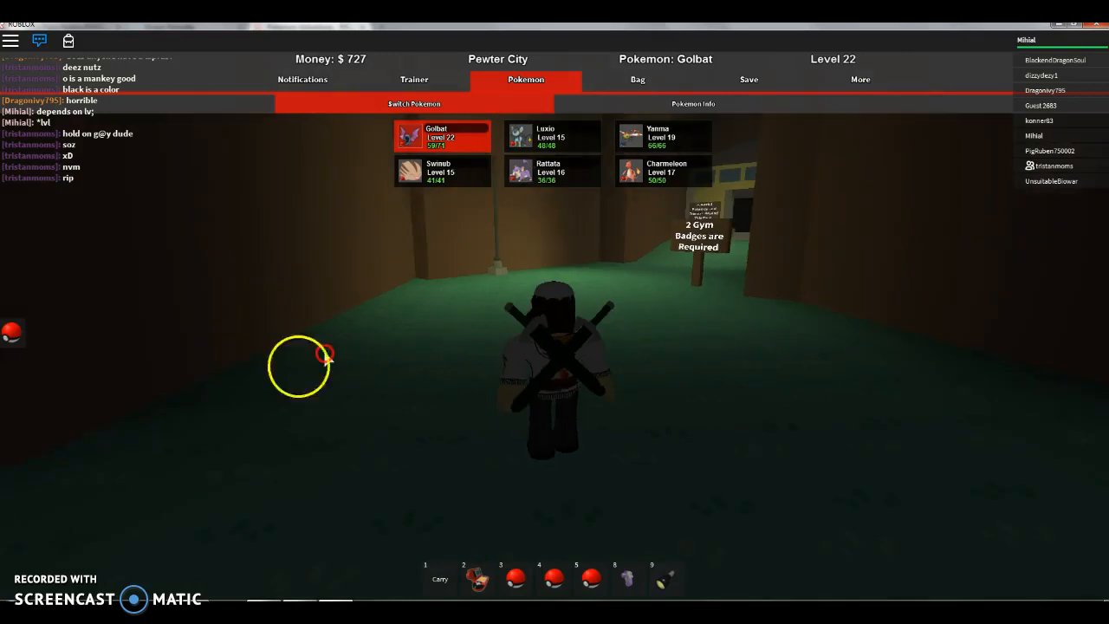
left_click(442, 137)
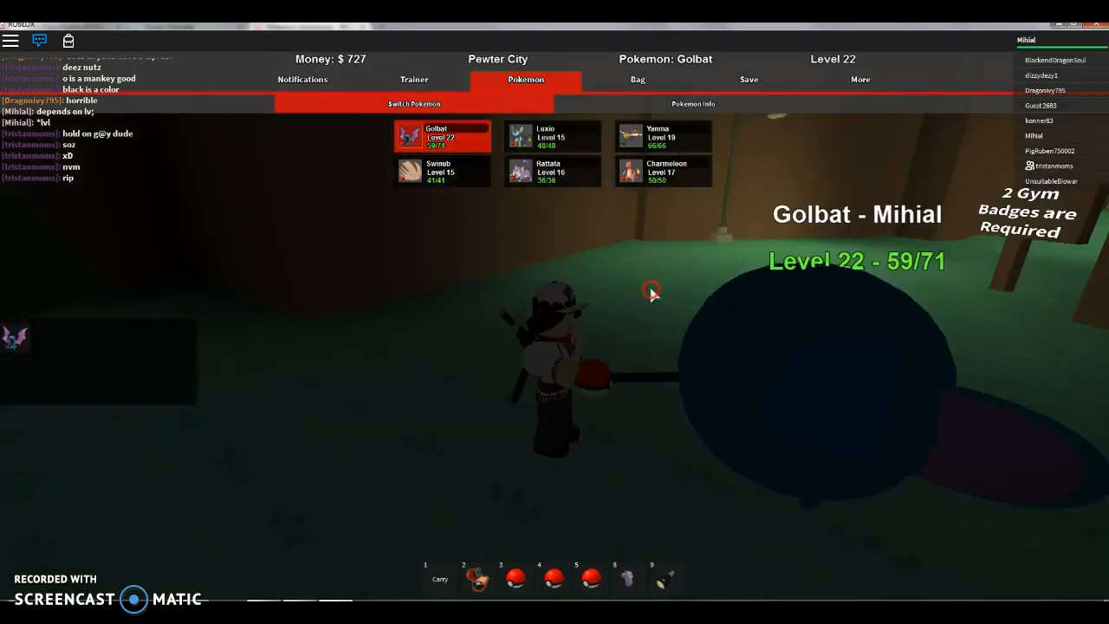